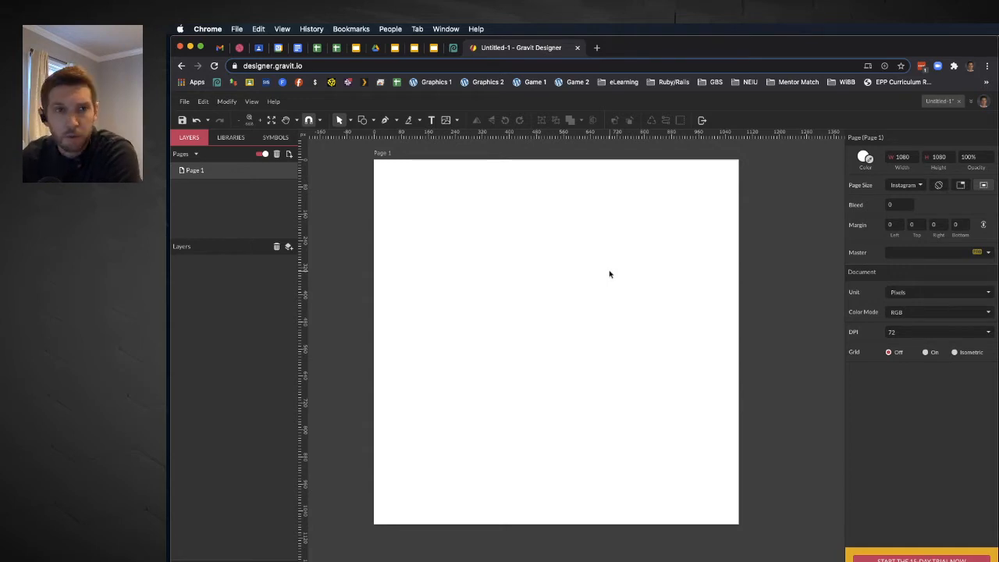
mouse_move(535, 282)
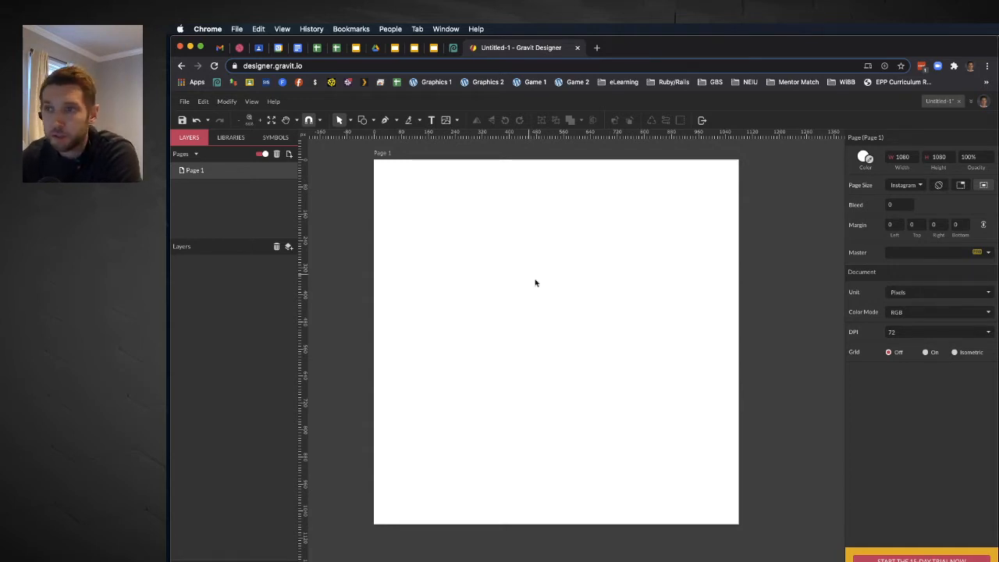
mouse_move(573, 315)
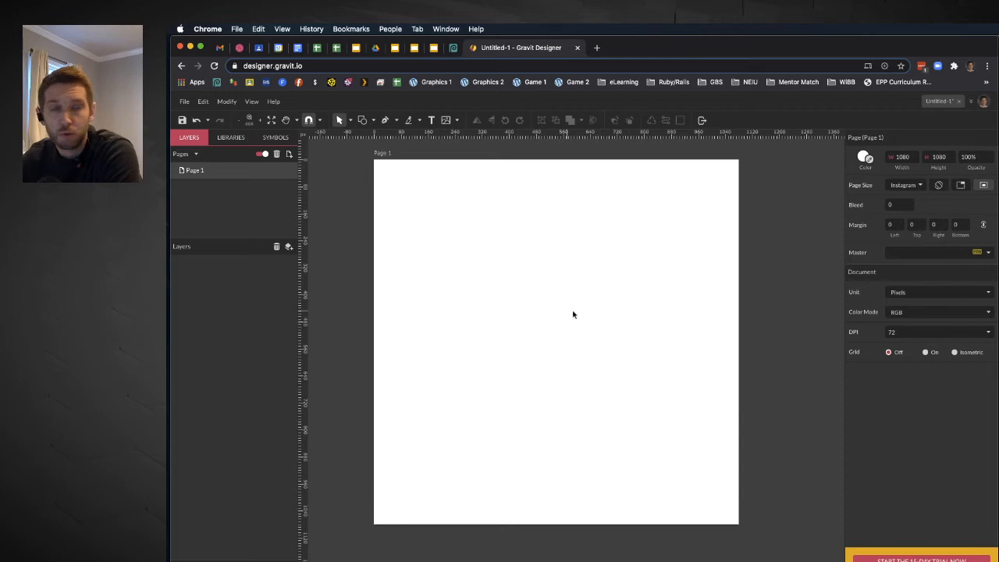
mouse_move(526, 230)
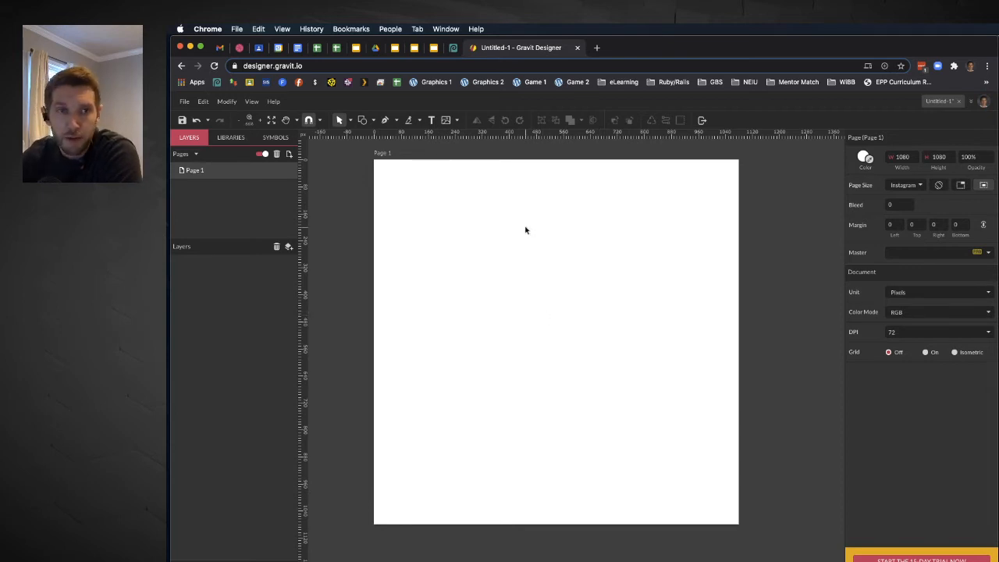
mouse_move(530, 206)
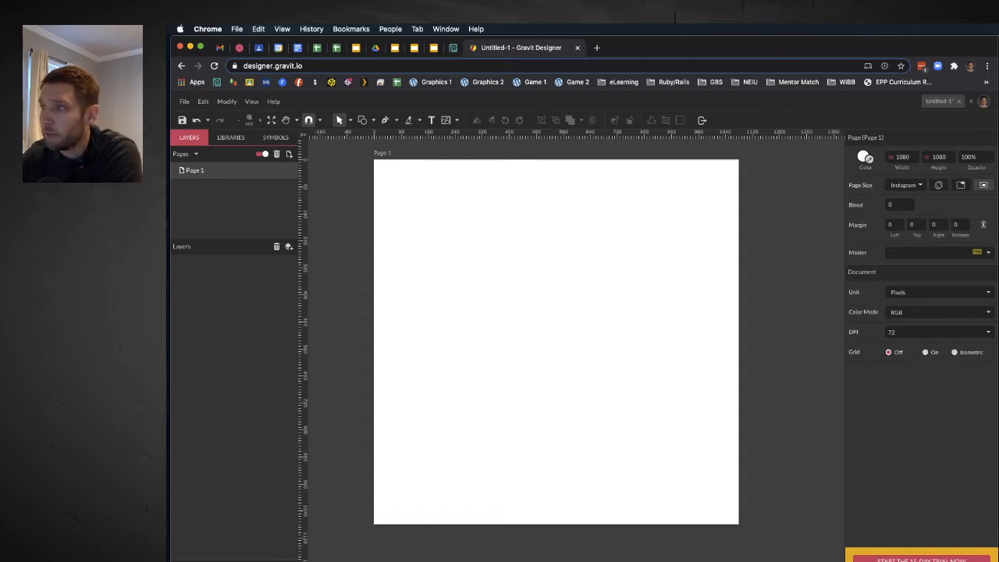
mouse_move(542, 303)
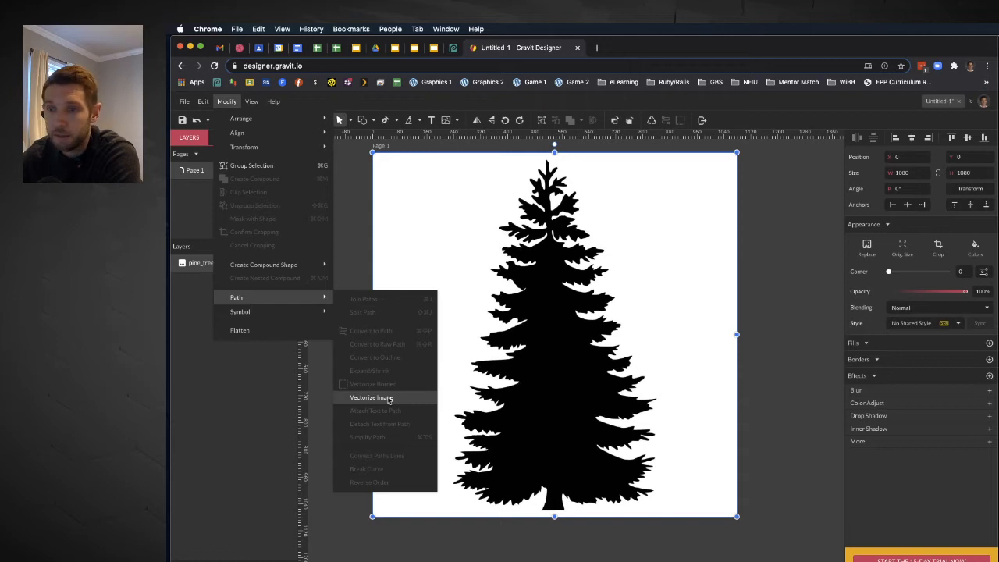
mouse_move(537, 372)
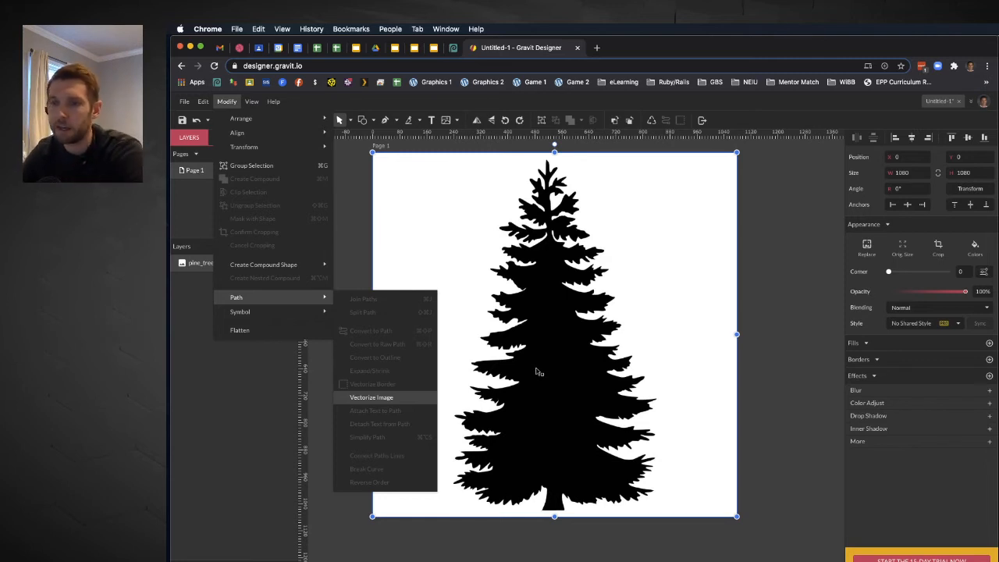
Vectorize the placed black pine tree silhouette image into vector shapes
left_click(372, 398)
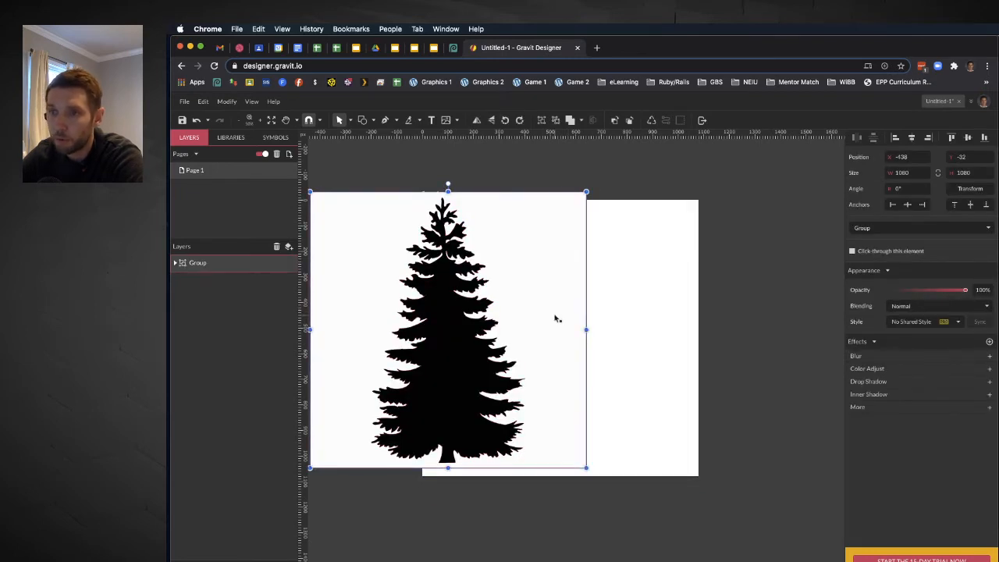
mouse_move(530, 216)
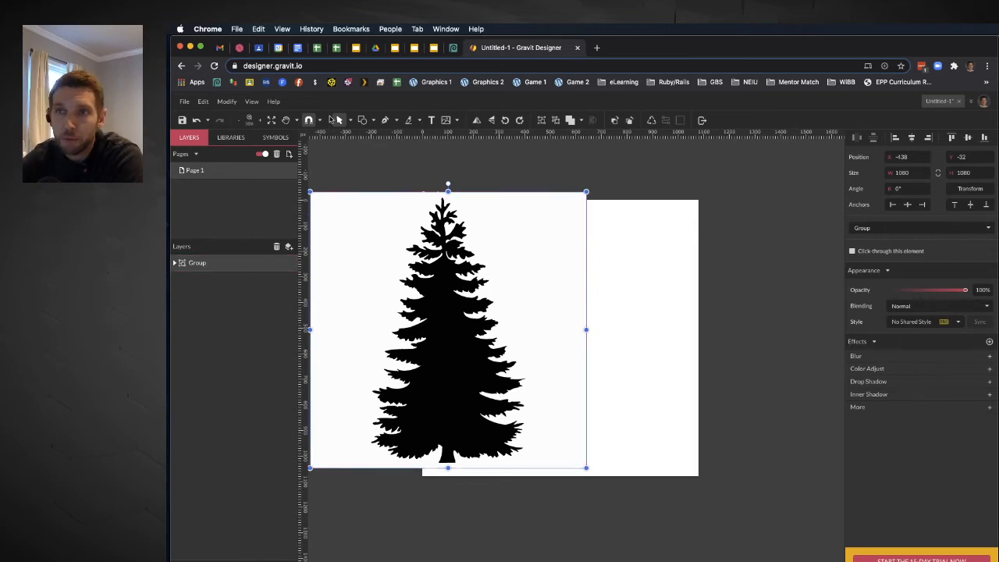
Delete the traced tree's white background path and drag the black tree left off the page
left_click(344, 120)
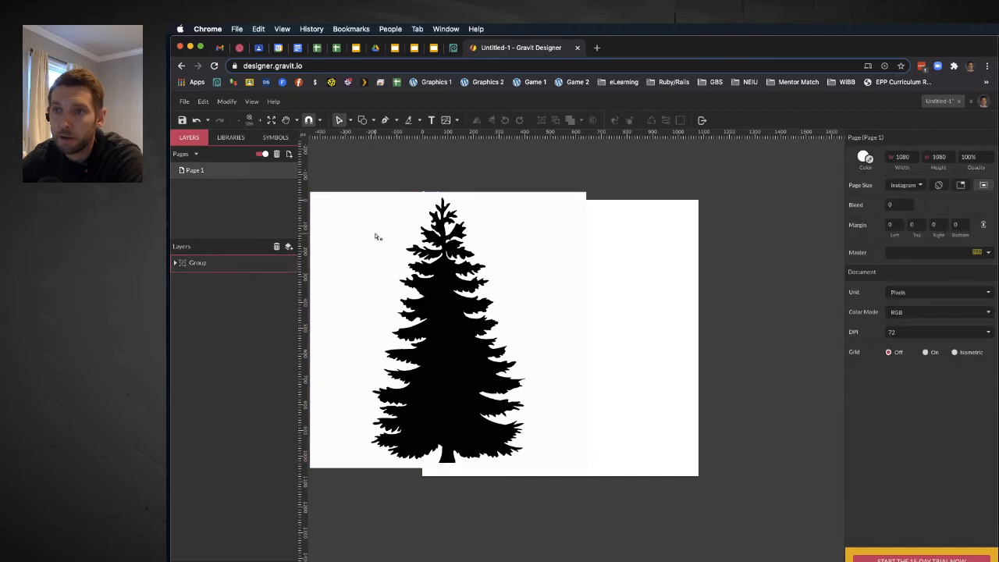
mouse_move(406, 177)
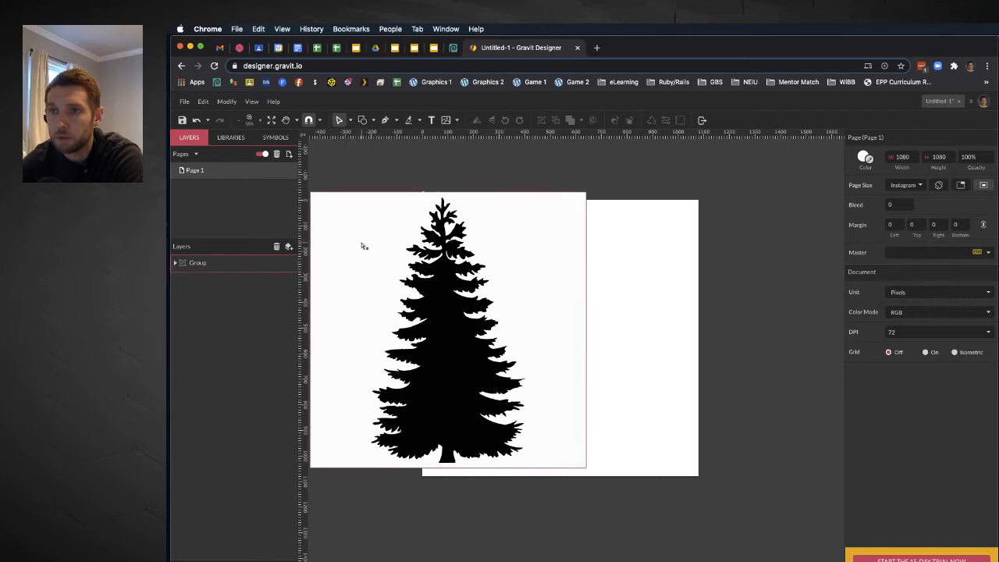
left_click(175, 262)
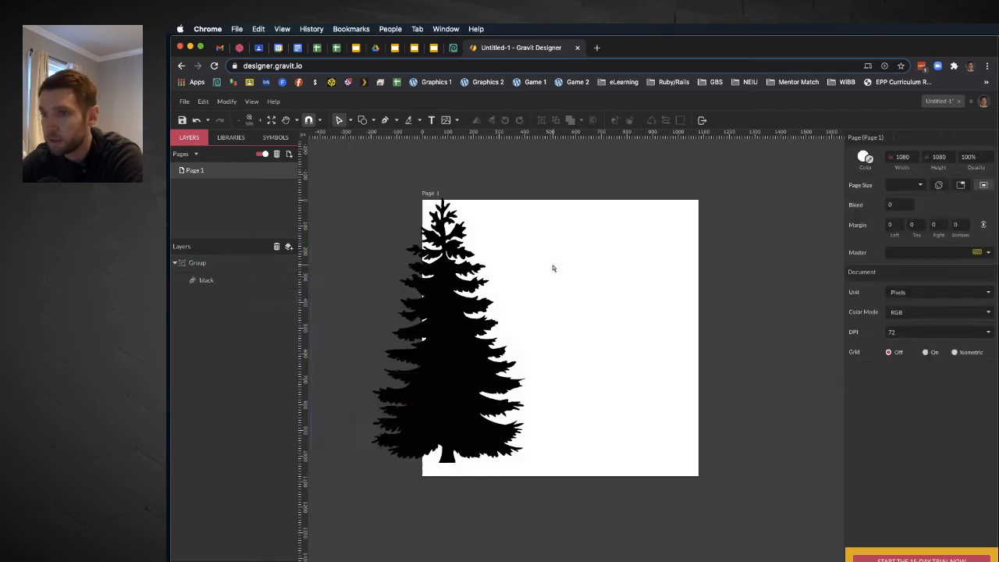
mouse_move(490, 275)
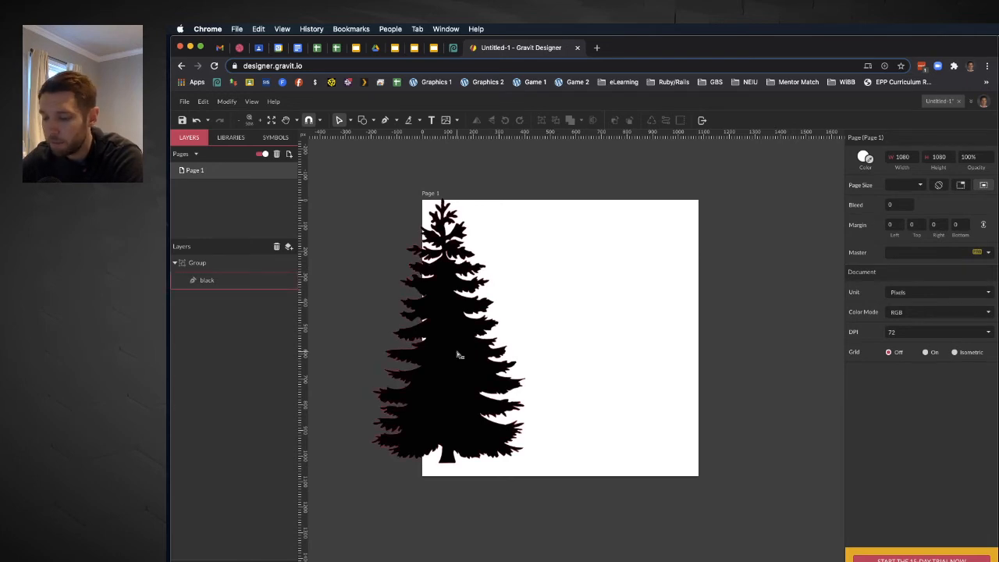
left_click(905, 185)
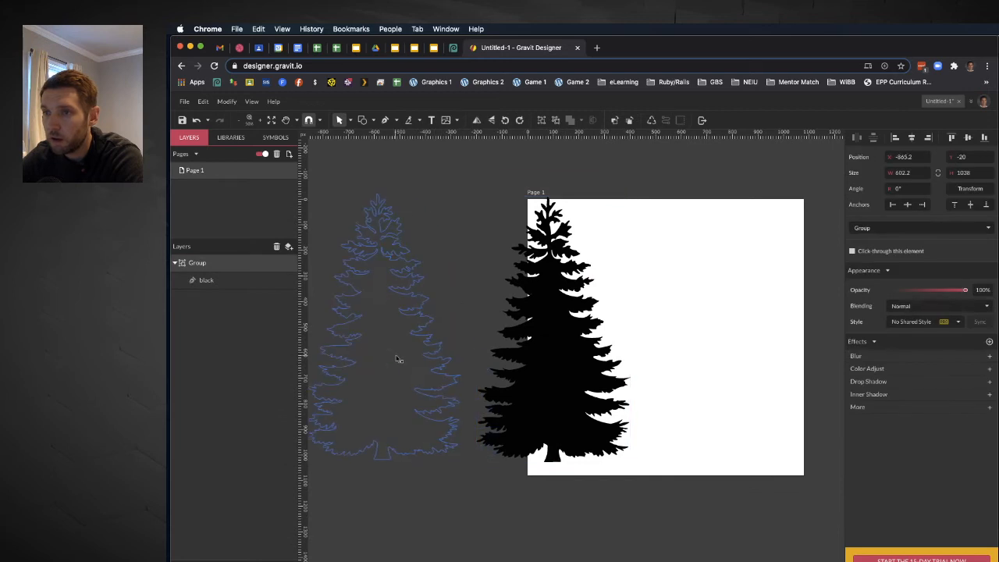
left_click_drag(554, 328, 416, 328)
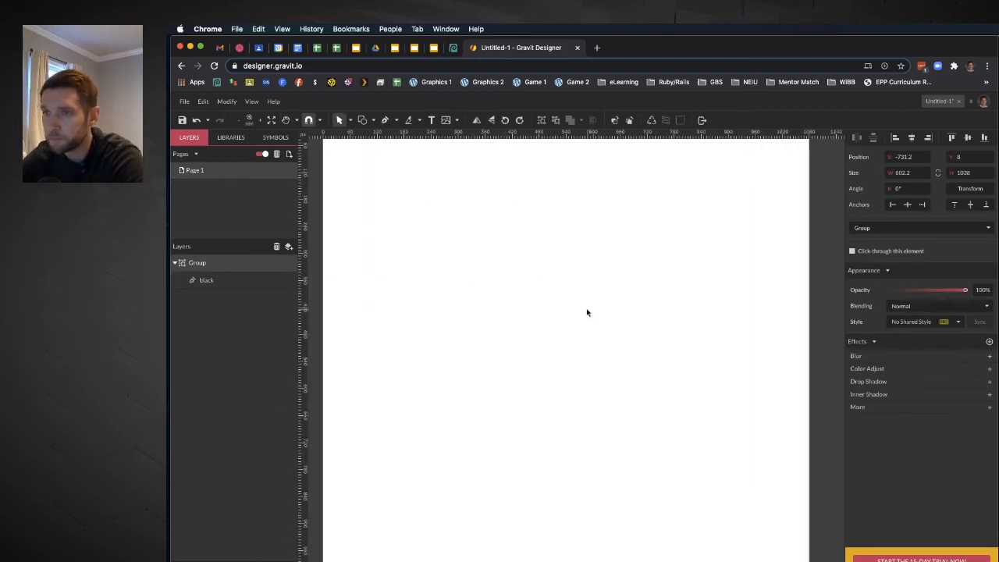
Draw a 700 px light grey ellipse near the page centre and nudge it left
left_click(375, 119)
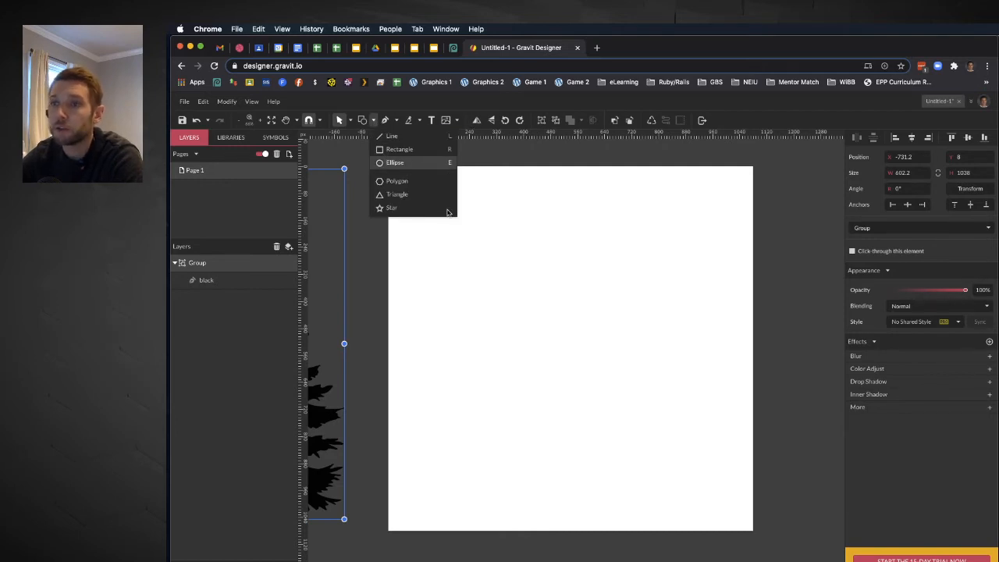
left_click(395, 162)
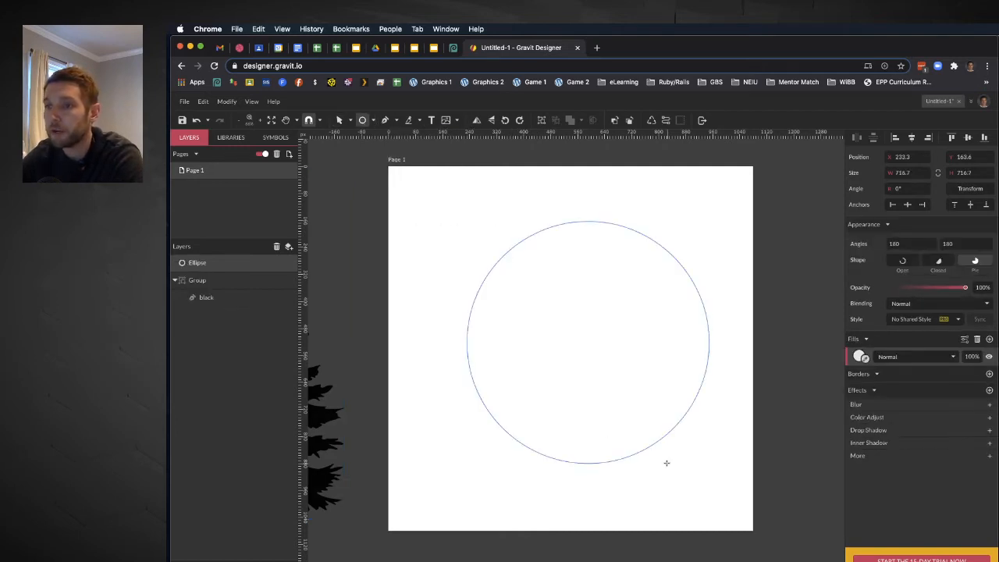
left_click(587, 343)
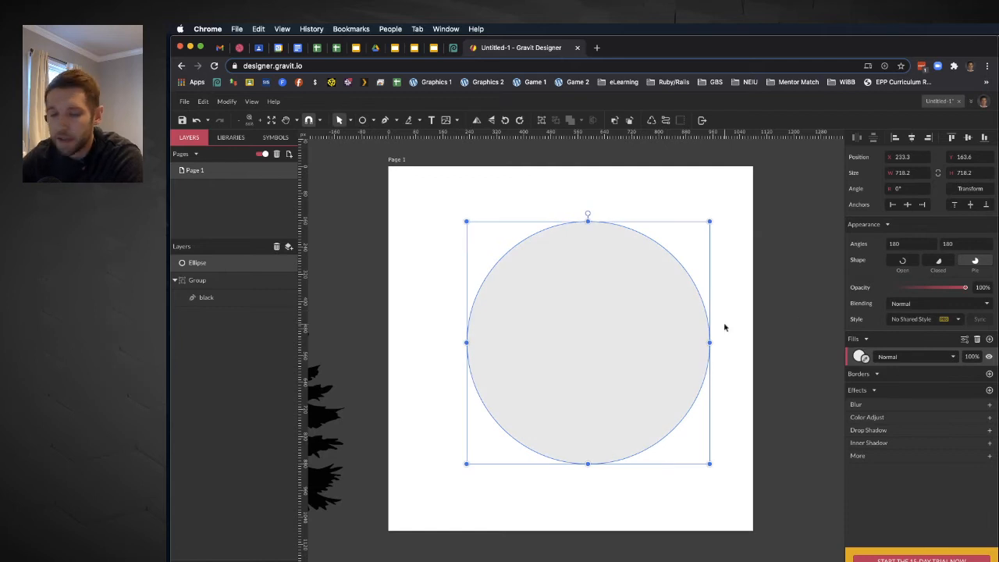
left_click_drag(586, 342, 580, 342)
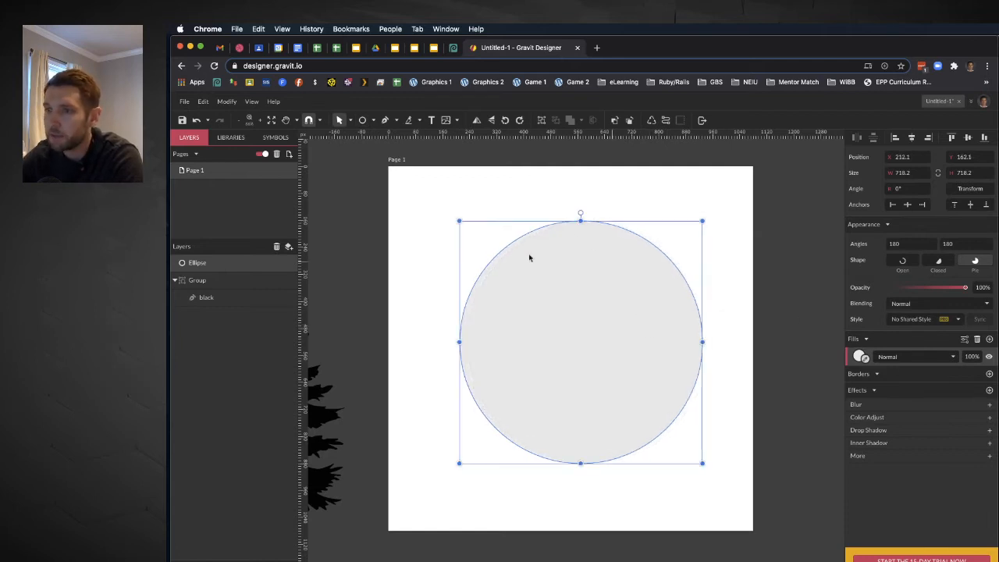
mouse_move(617, 326)
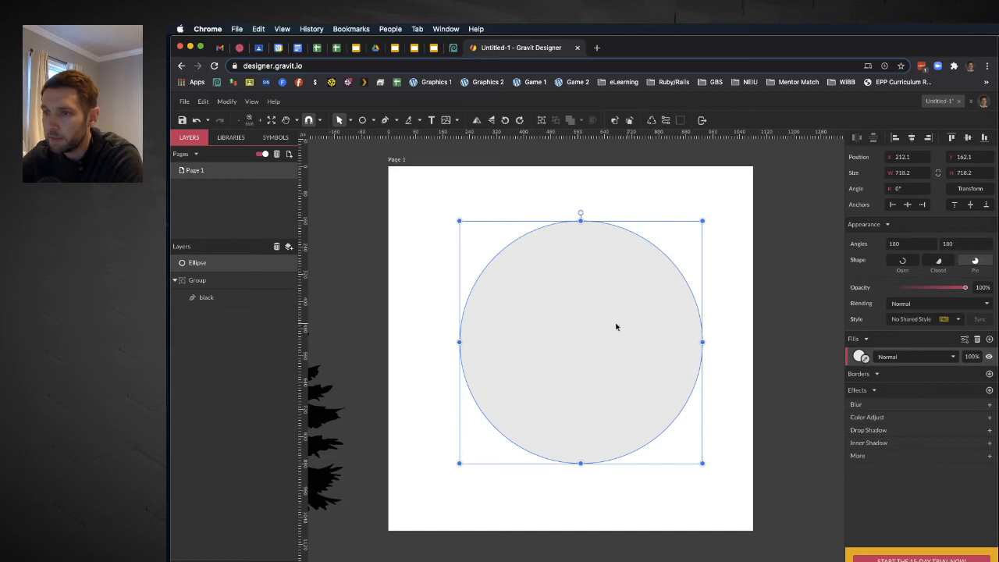
mouse_move(647, 314)
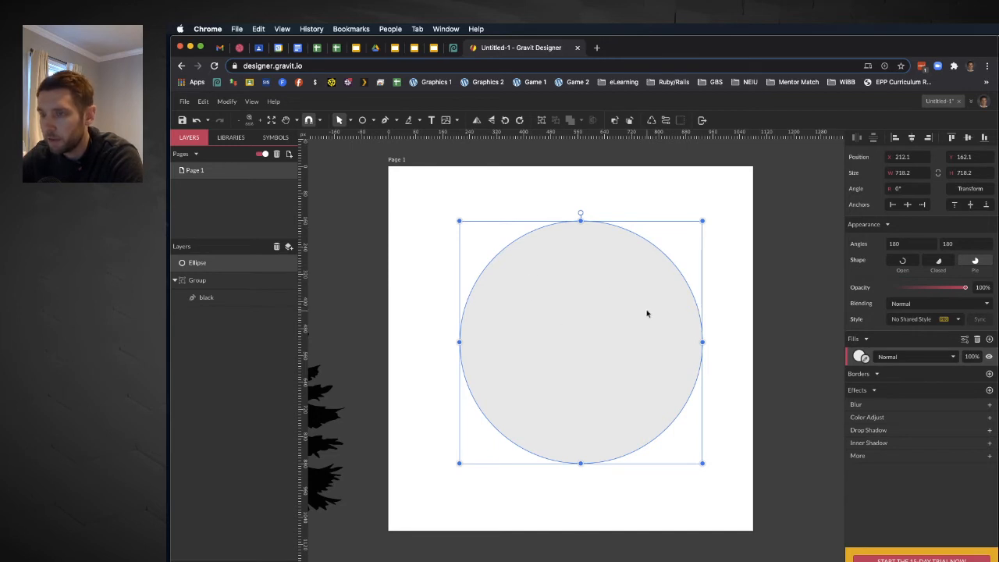
mouse_move(838, 212)
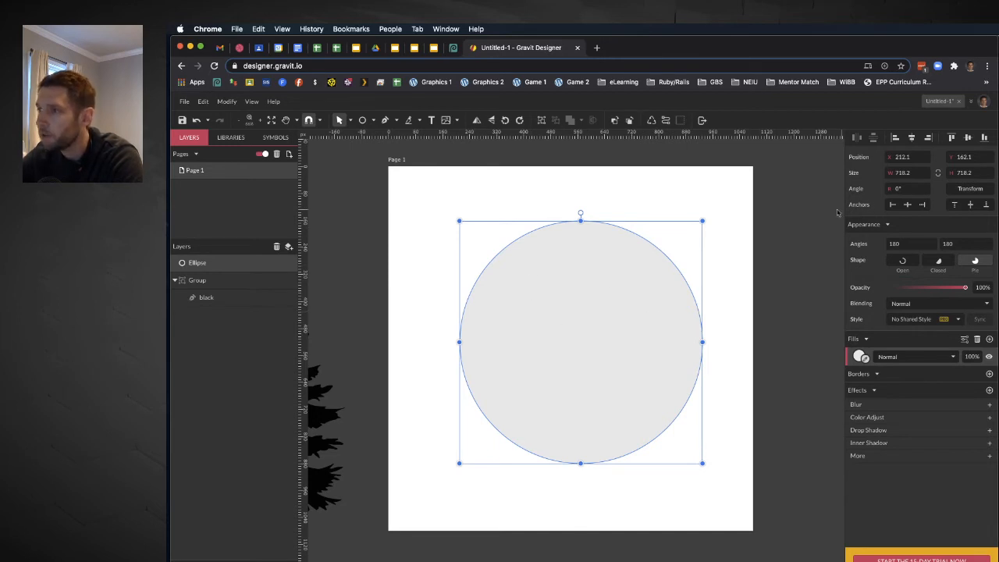
mouse_move(902, 172)
type("700")
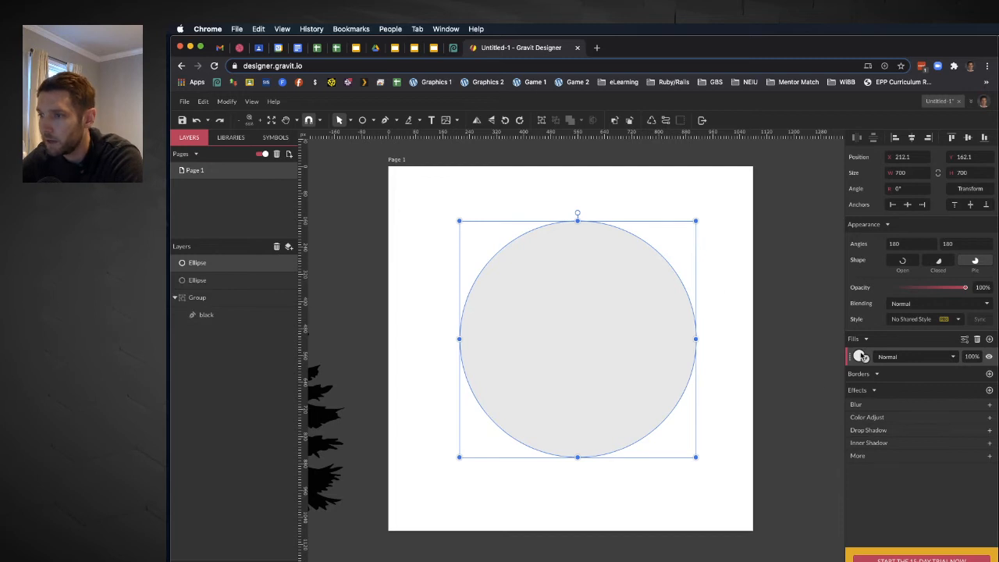
Centre the smaller circles inside the light grey one and give the top circle a darker grey fill
left_click(860, 357)
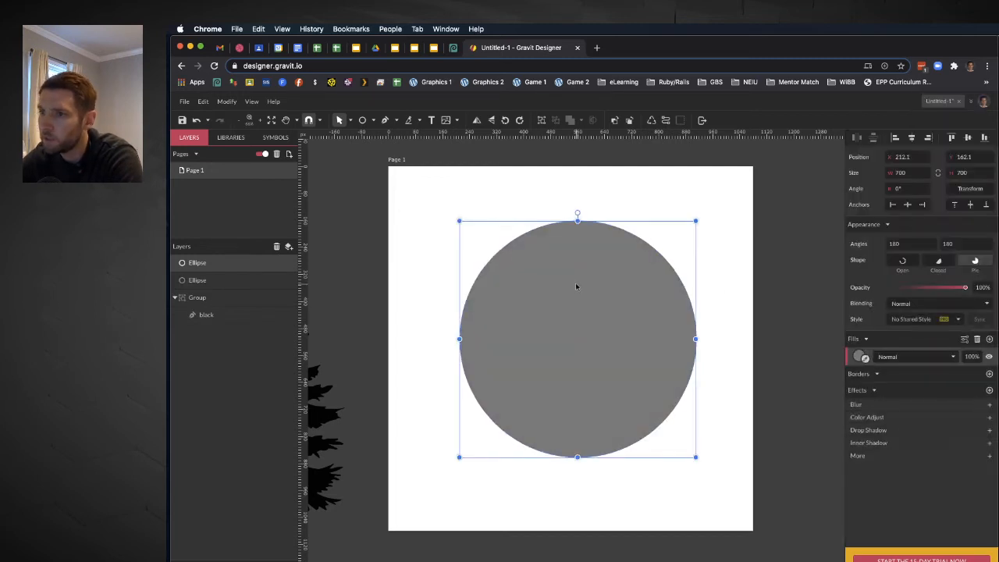
left_click_drag(577, 335, 599, 349)
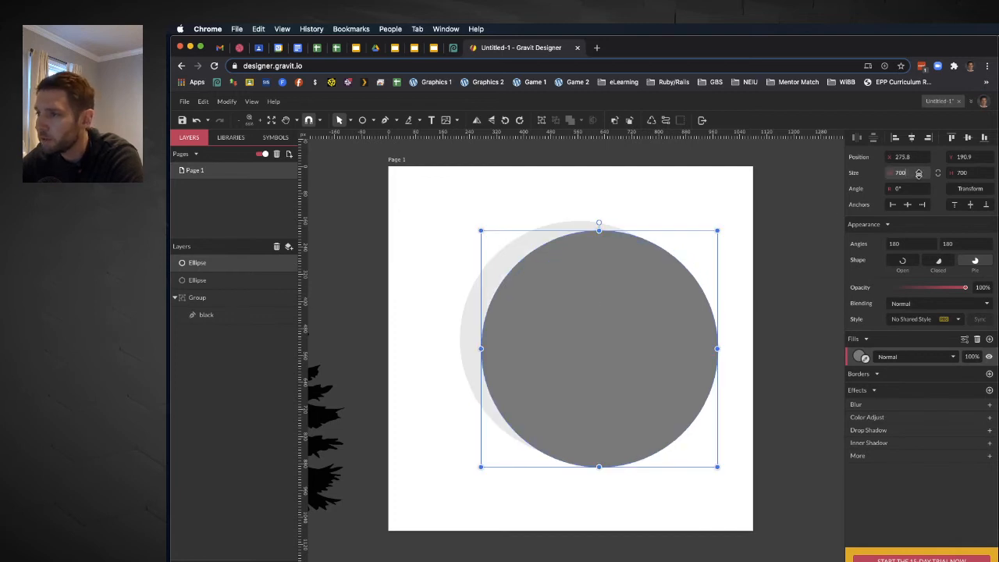
mouse_move(899, 172)
type("600")
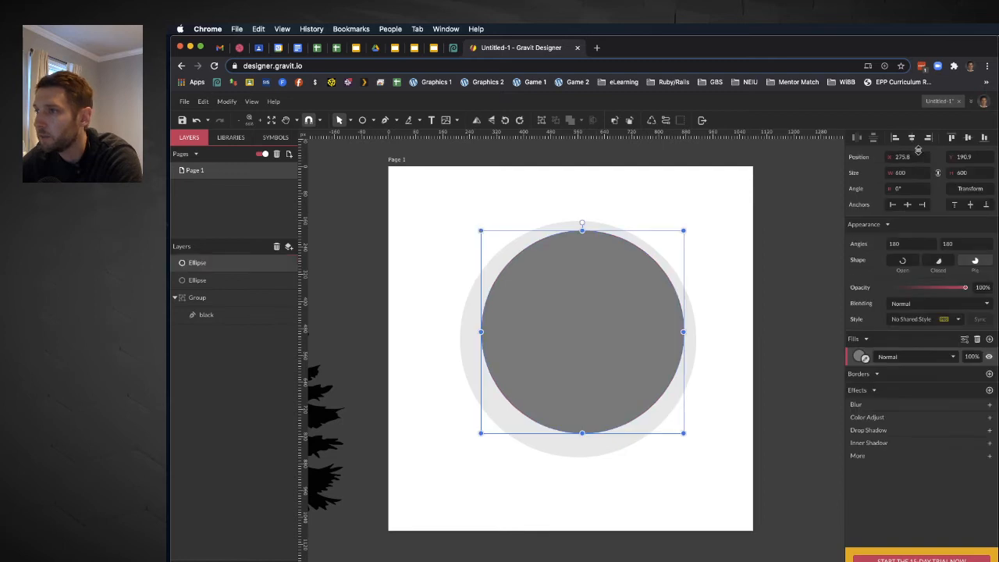
left_click_drag(581, 331, 569, 348)
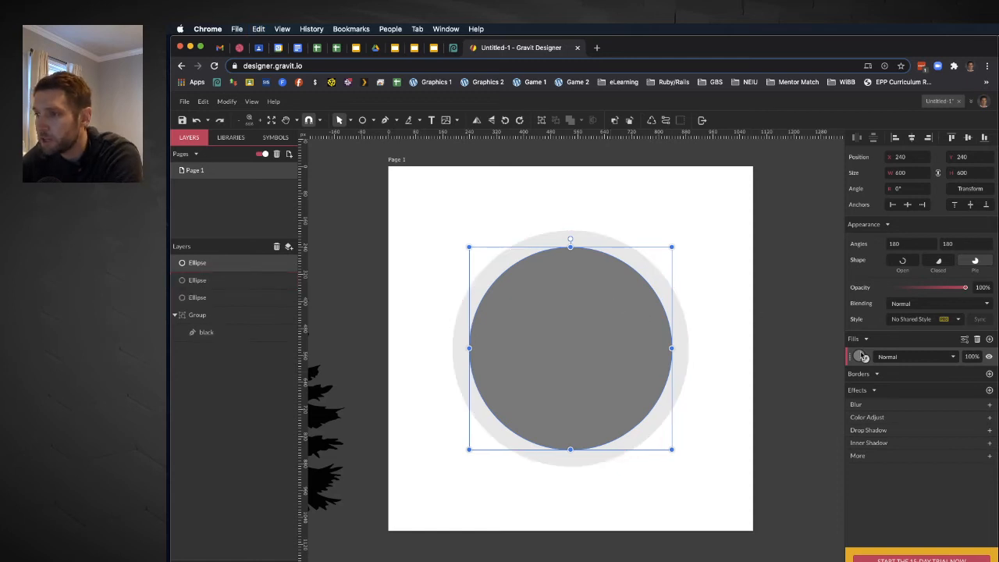
left_click(860, 356)
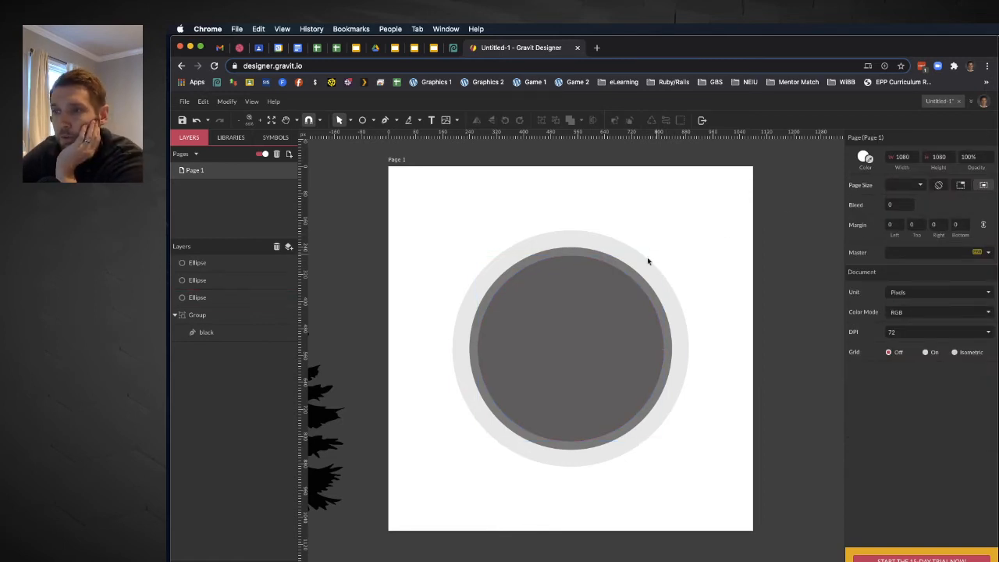
Subtract the middle circle from the light grey circle and convert the resulting ring to a path
left_click(197, 297)
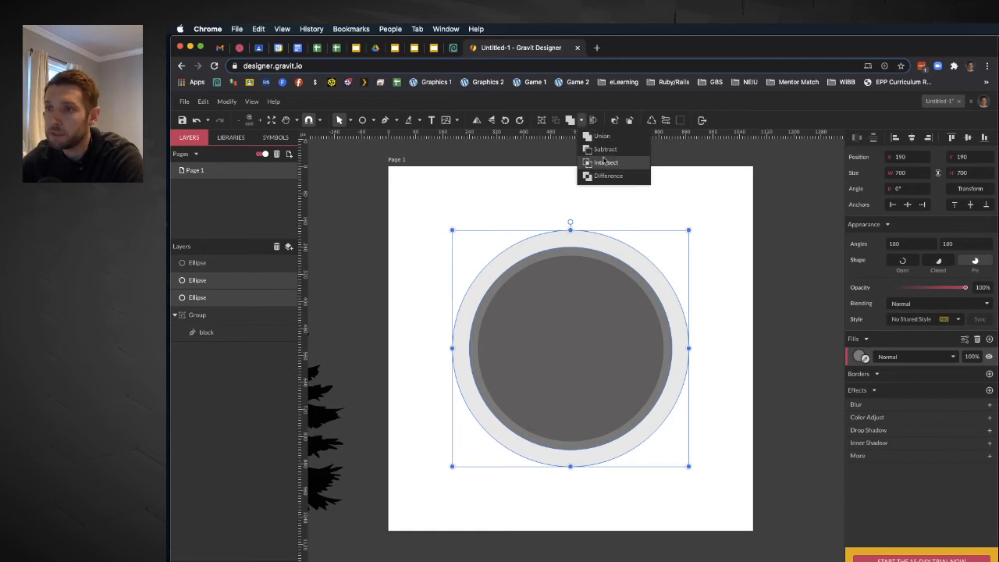
mouse_move(605, 150)
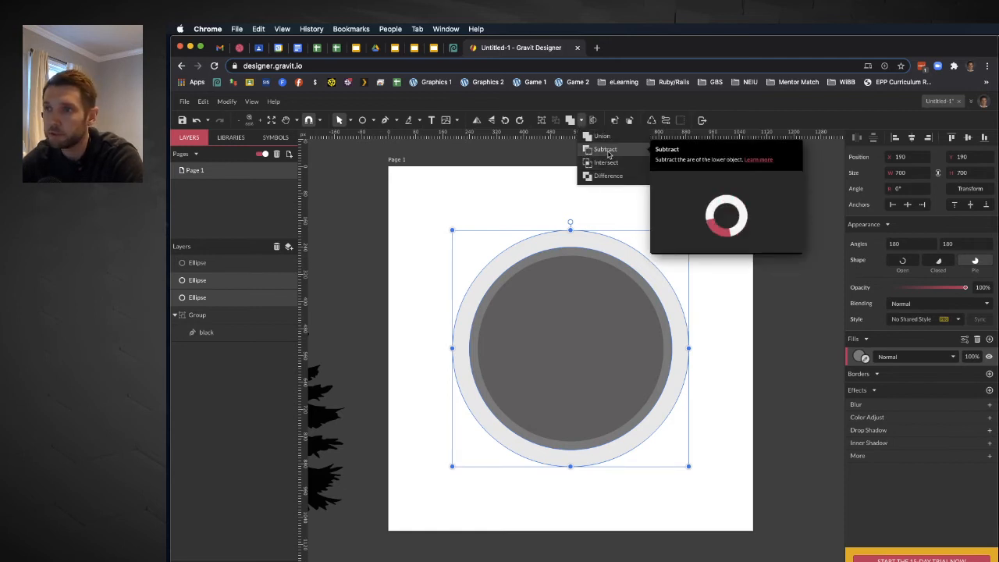
left_click(605, 149)
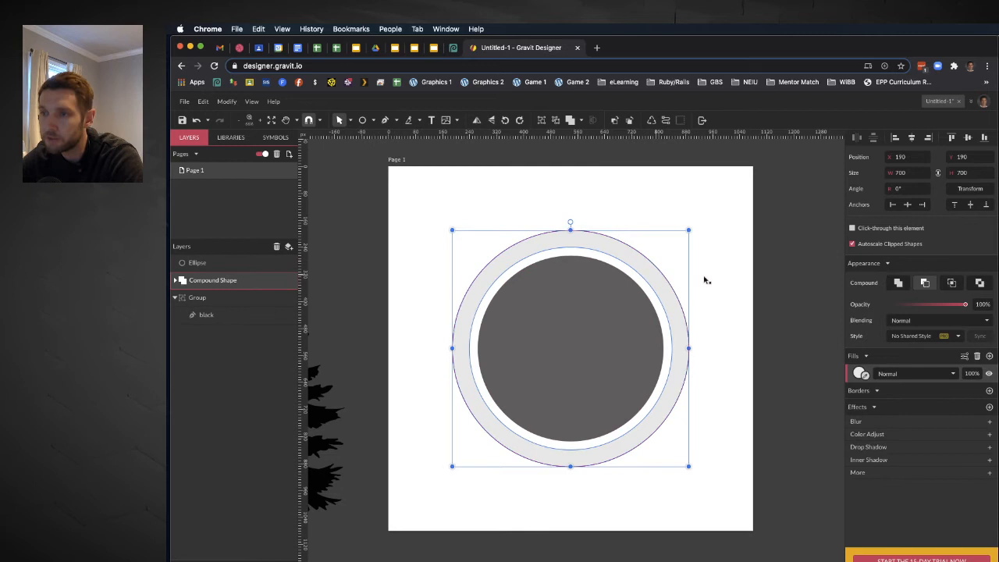
mouse_move(663, 280)
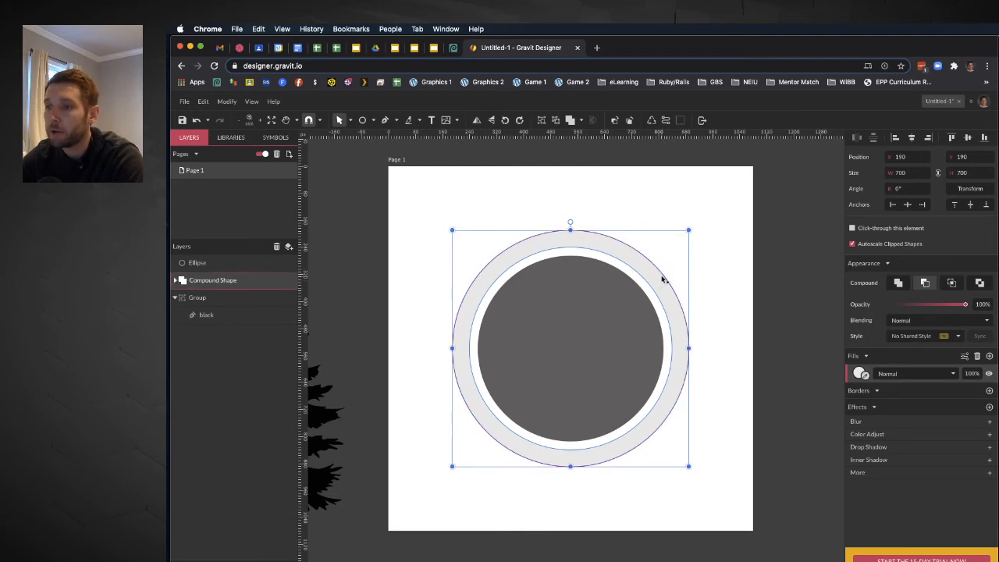
mouse_move(659, 287)
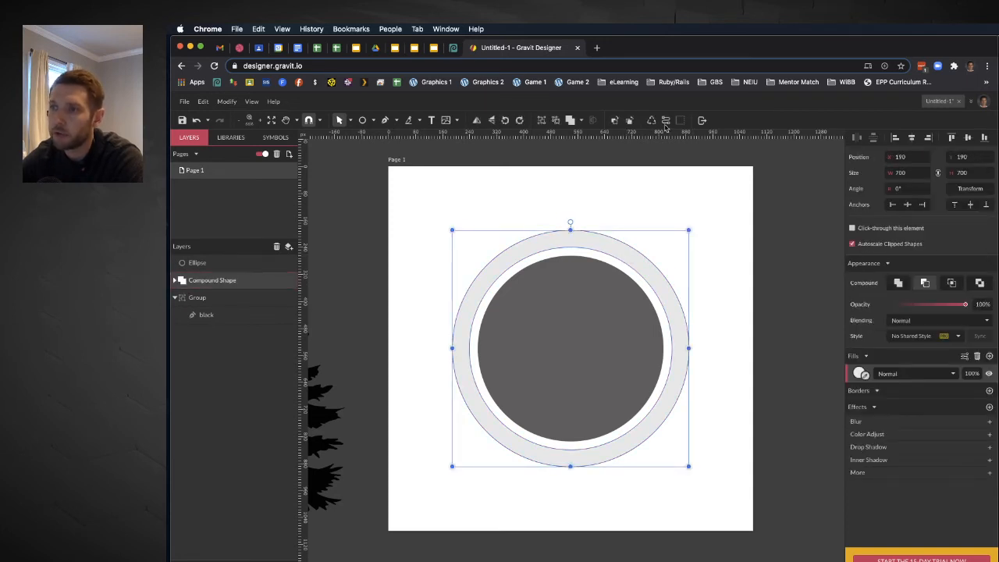
left_click(666, 119)
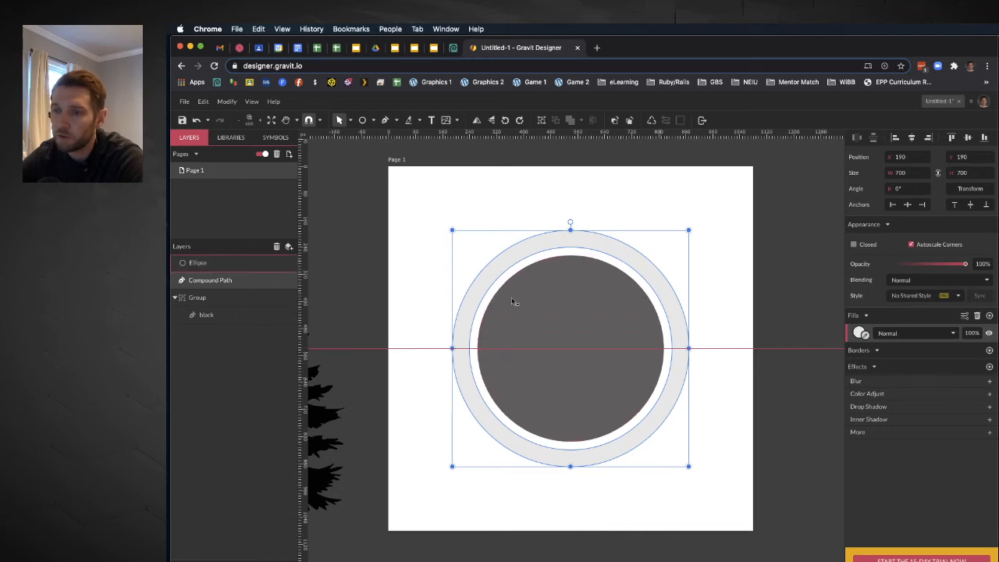
Draw a rectangle over the dark circle's lower half and bring it forward
left_click(362, 119)
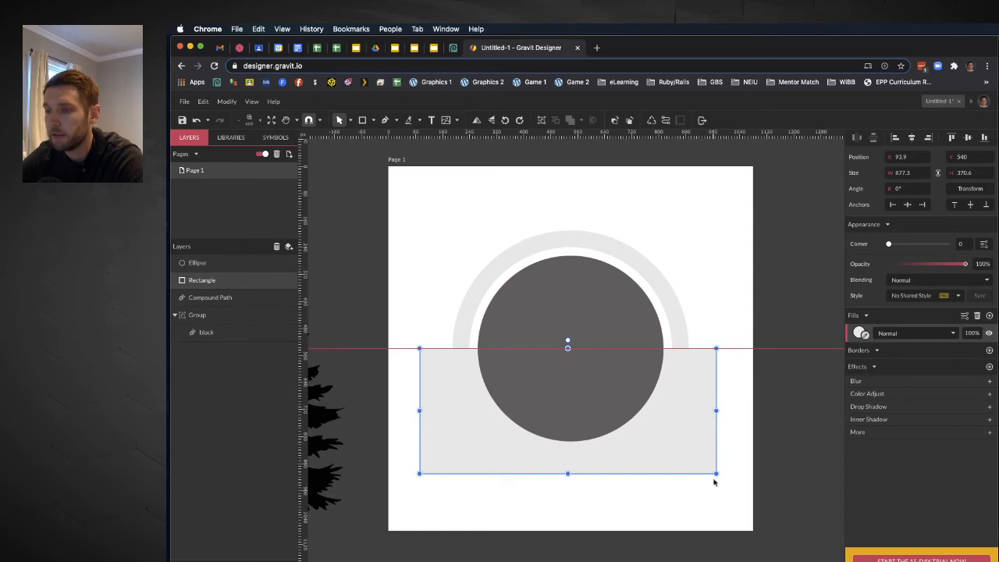
mouse_move(710, 456)
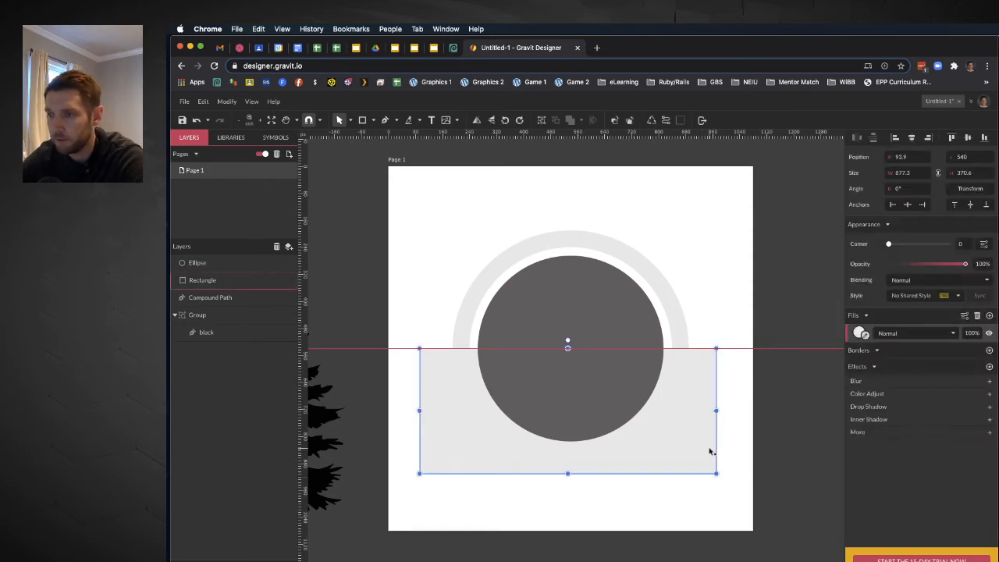
right_click(711, 451)
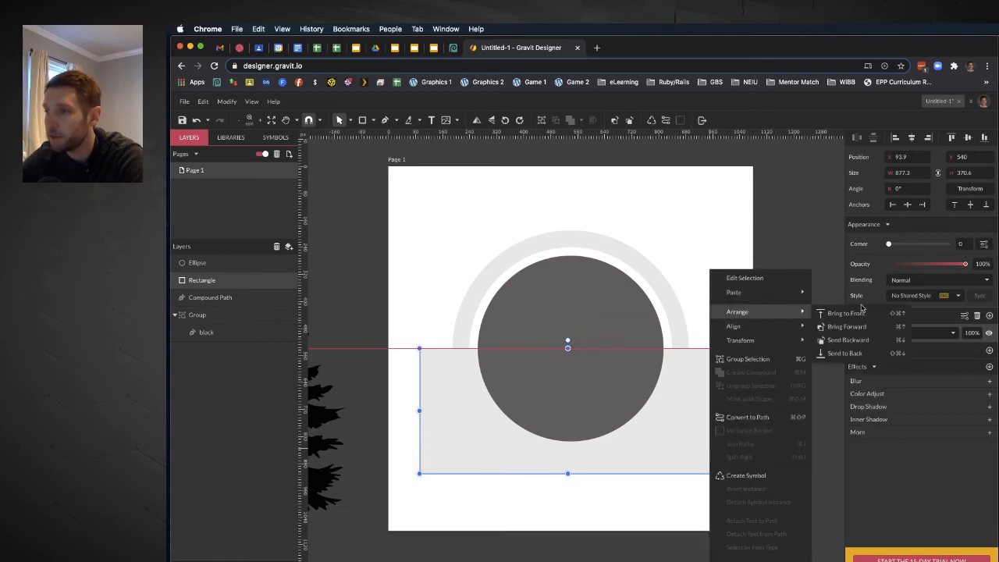
left_click(843, 313)
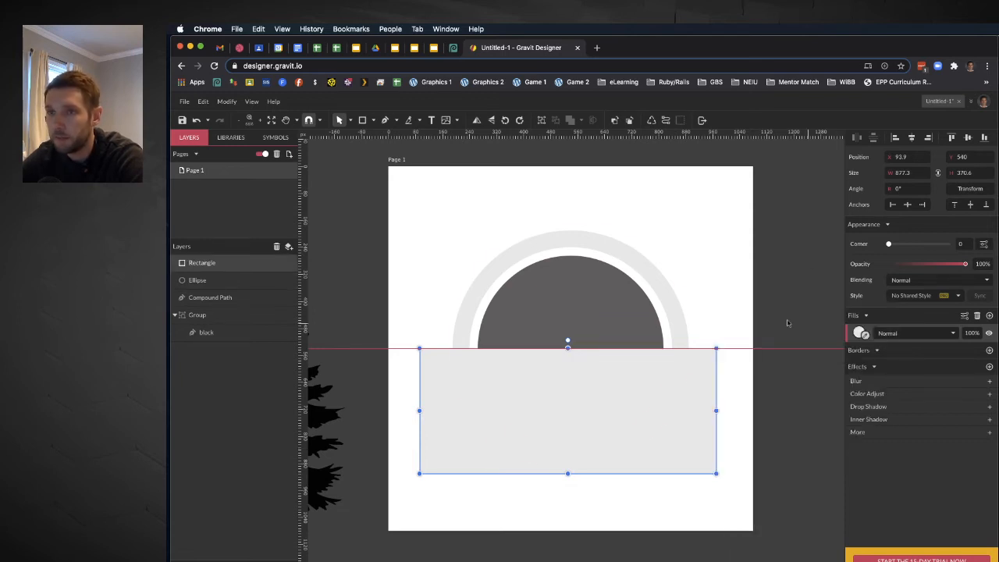
Subtract the rectangle from the dark circle and convert the half circle to a path
left_click(198, 280)
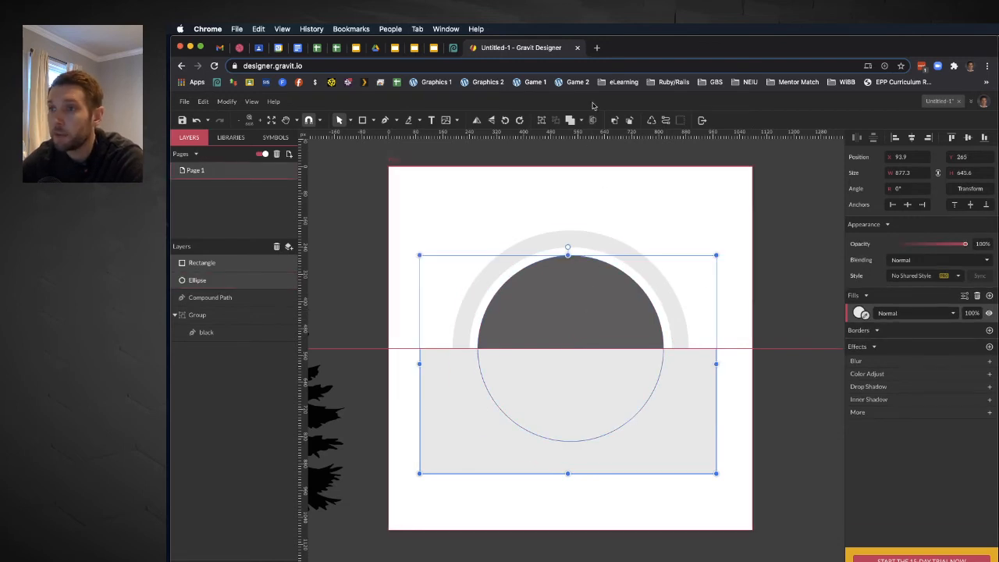
left_click(580, 119)
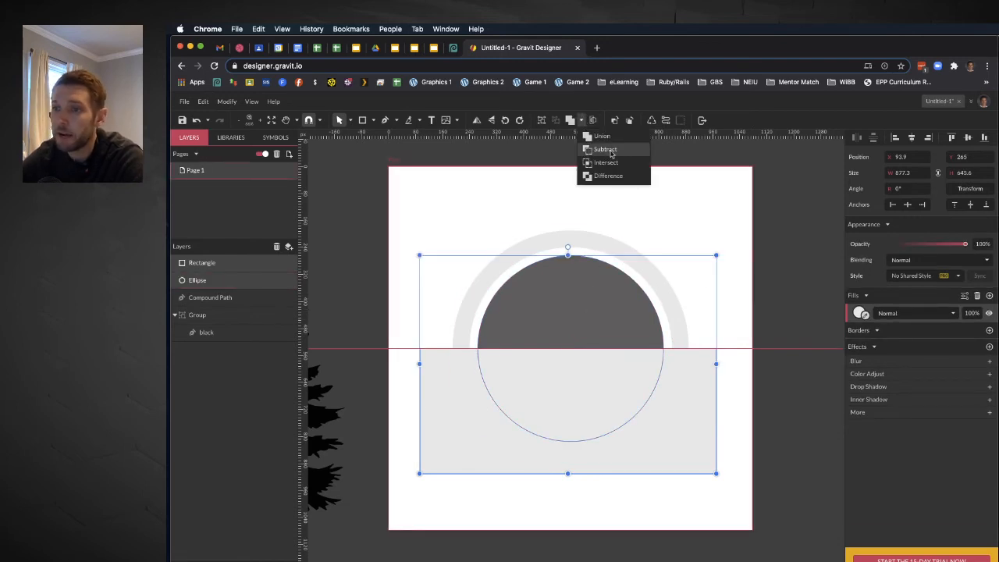
left_click(605, 149)
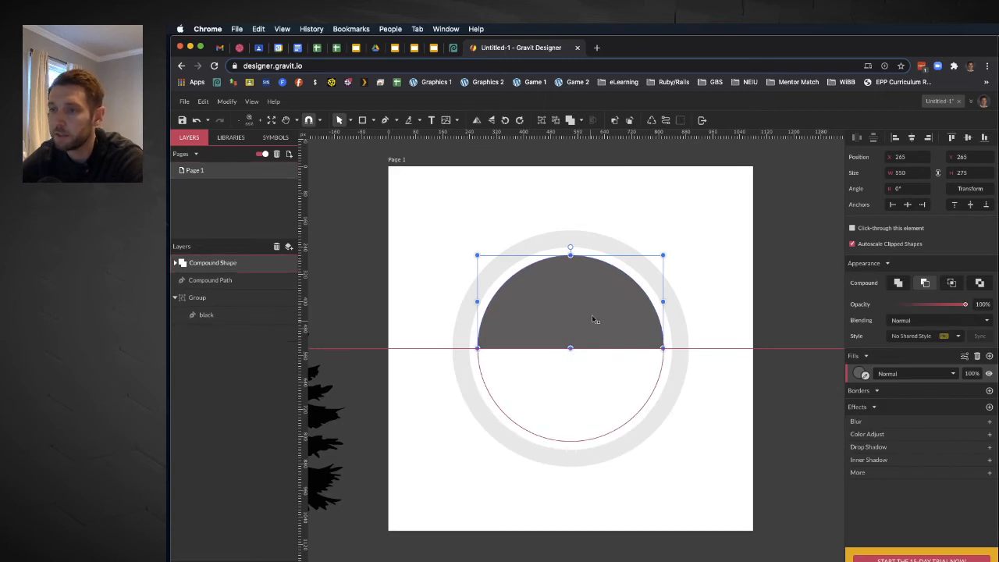
right_click(595, 319)
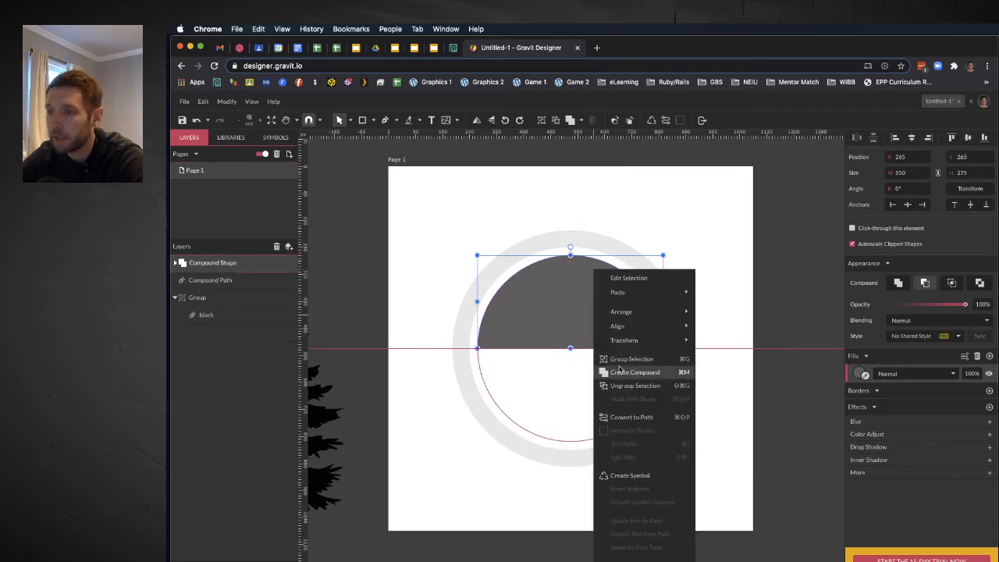
left_click(631, 417)
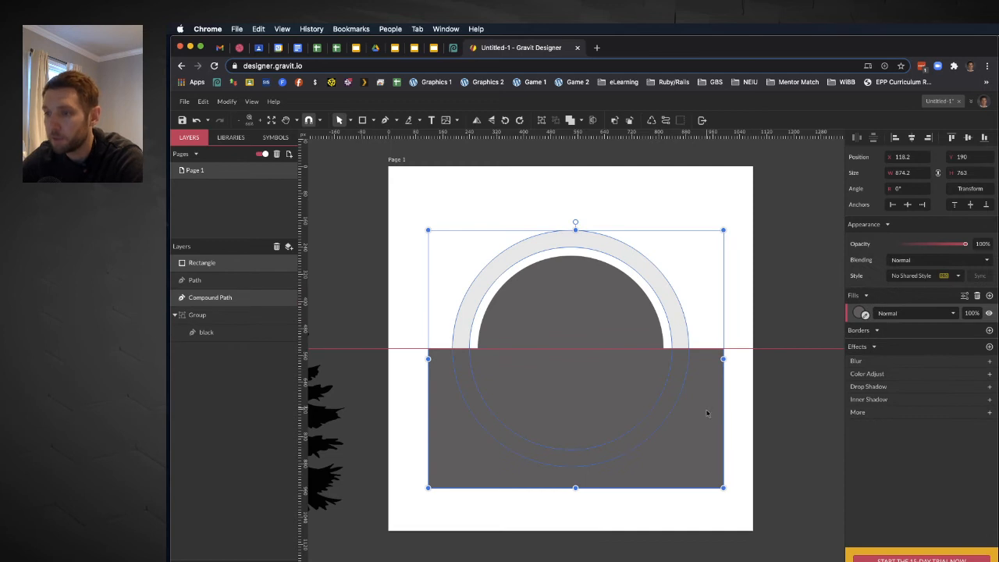
Subtract the rectangle from the light grey ring, leaving only its upper arch
left_click(581, 119)
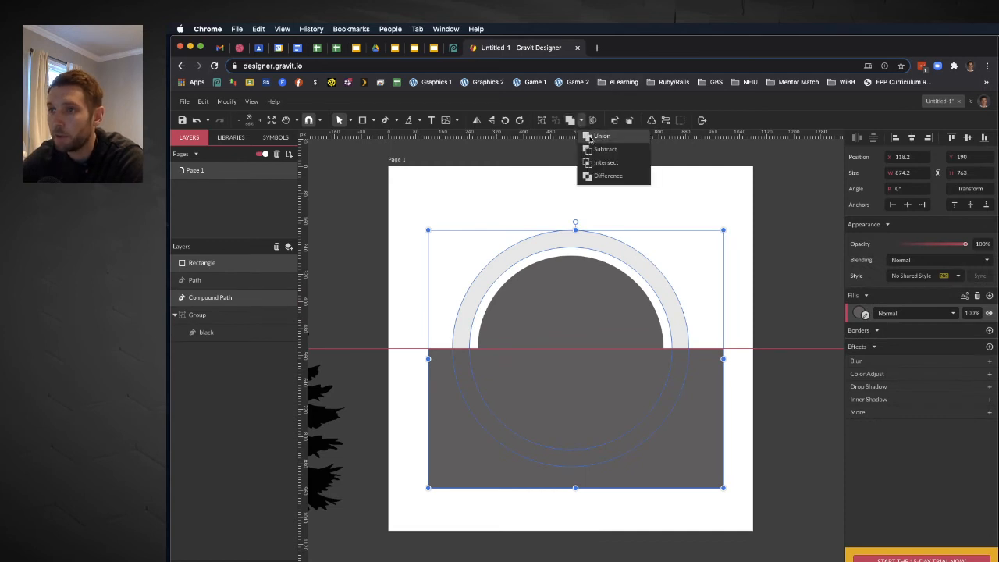
left_click(604, 149)
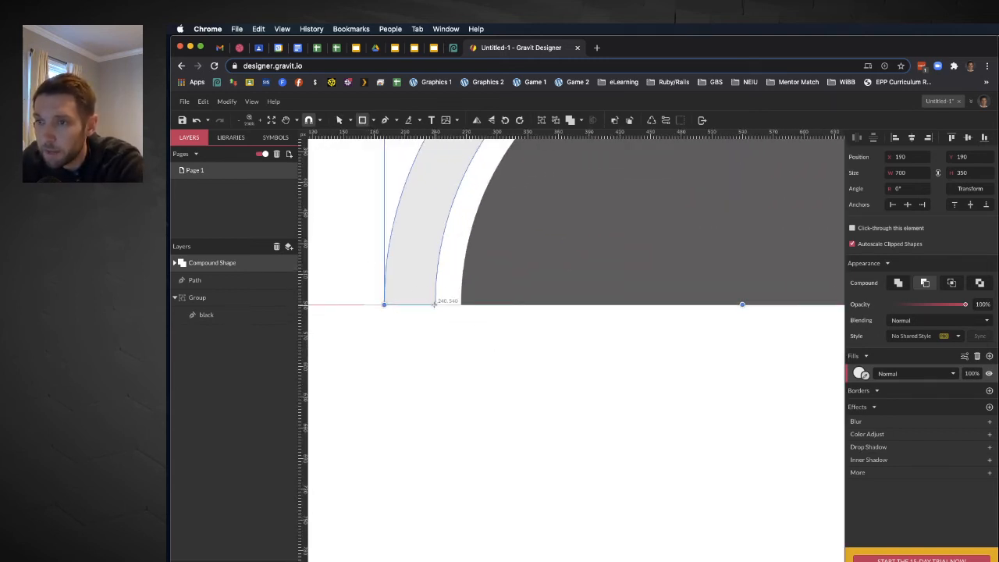
Draw a small square and a banner rectangle below the arch, sizing the banner 700 by 100
left_click_drag(435, 312, 461, 335)
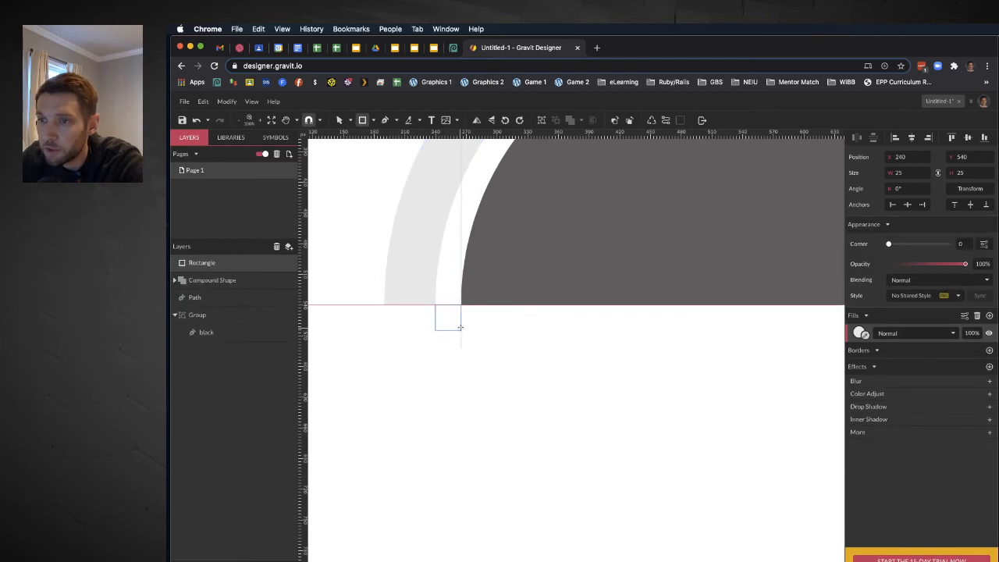
left_click(447, 318)
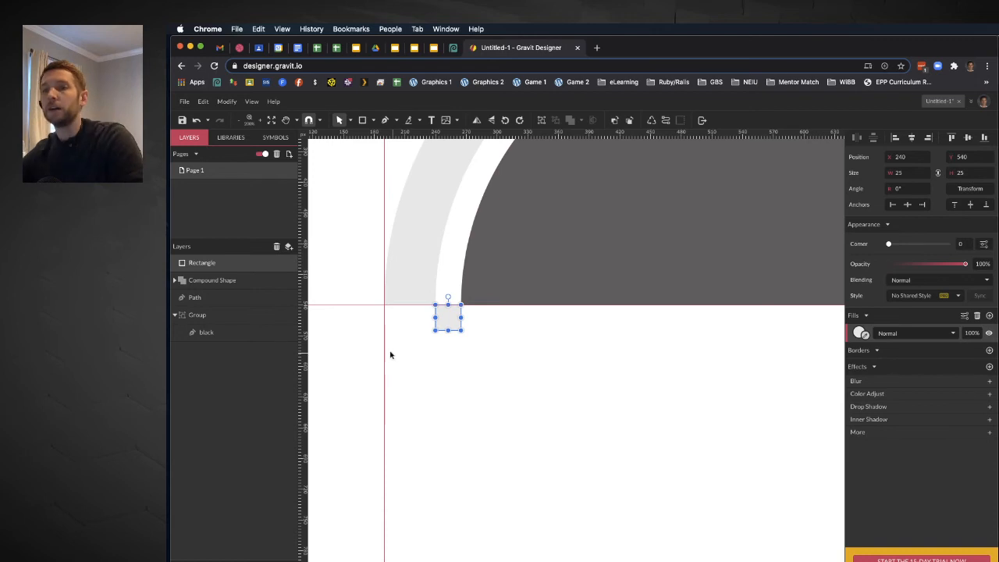
mouse_move(324, 336)
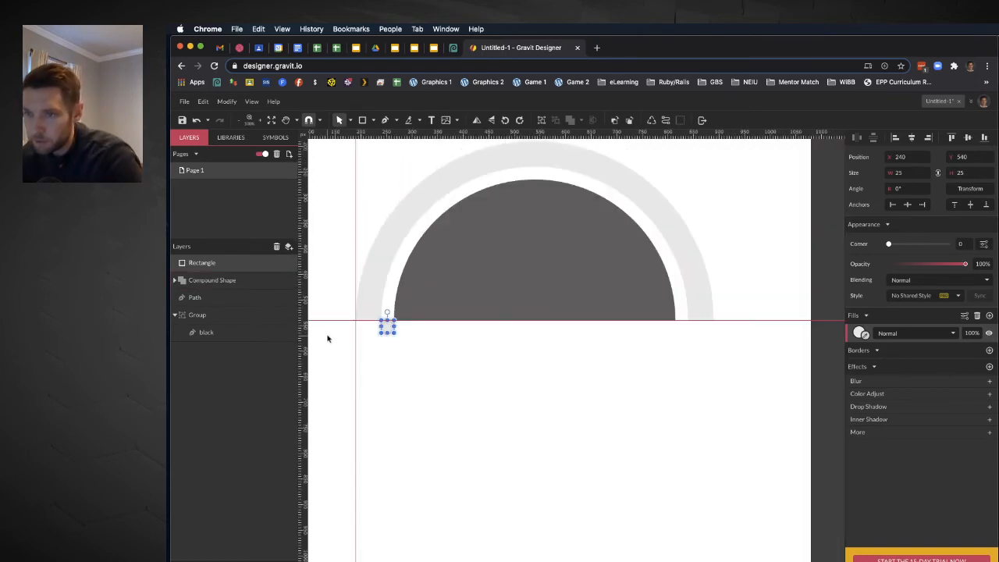
mouse_move(362, 119)
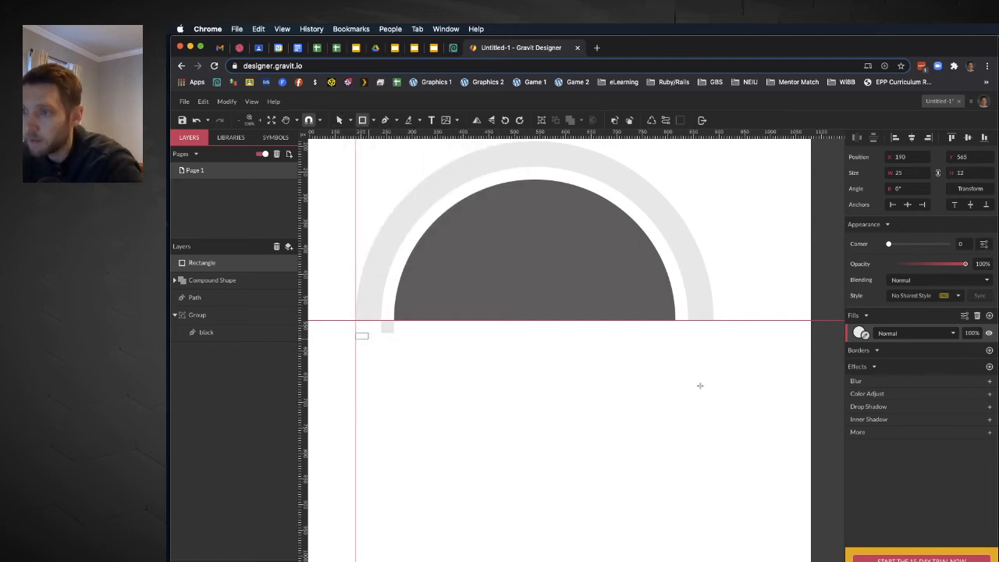
left_click_drag(355, 331, 713, 382)
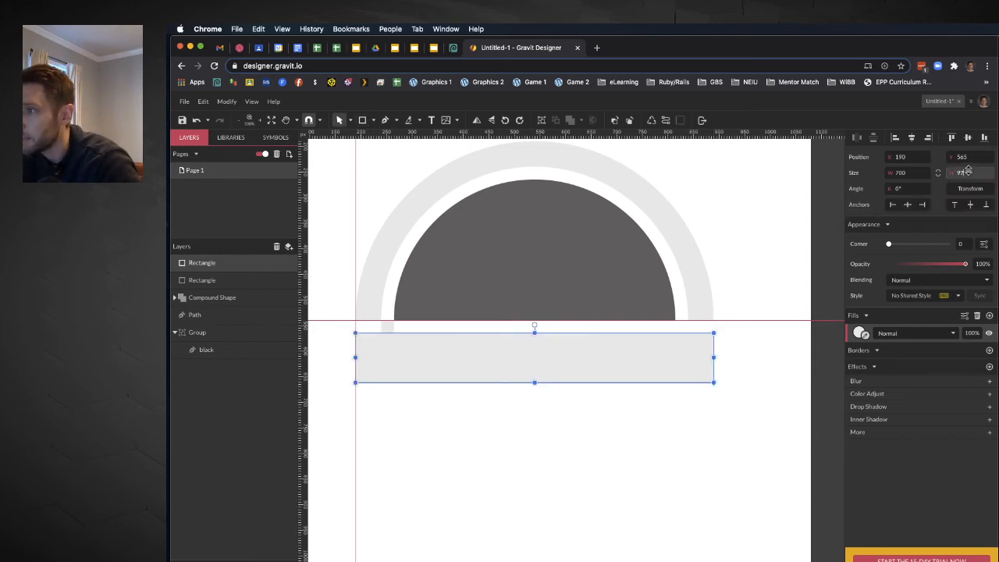
mouse_move(967, 172)
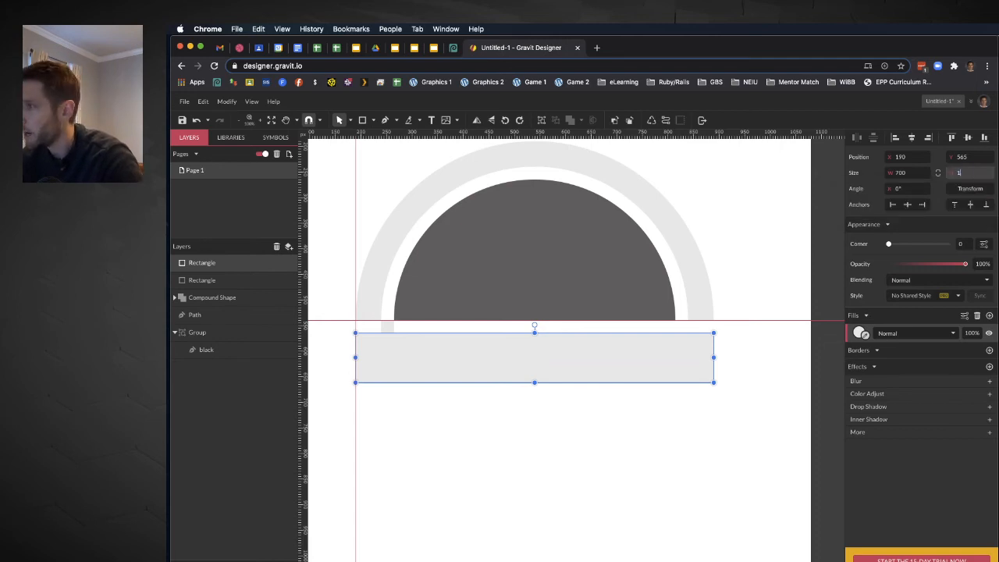
type("100")
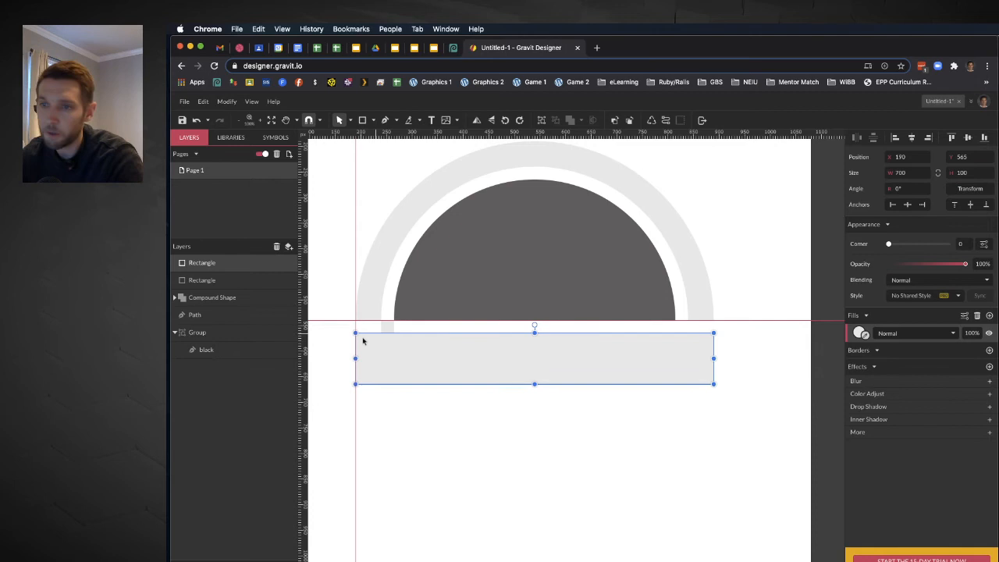
mouse_move(417, 355)
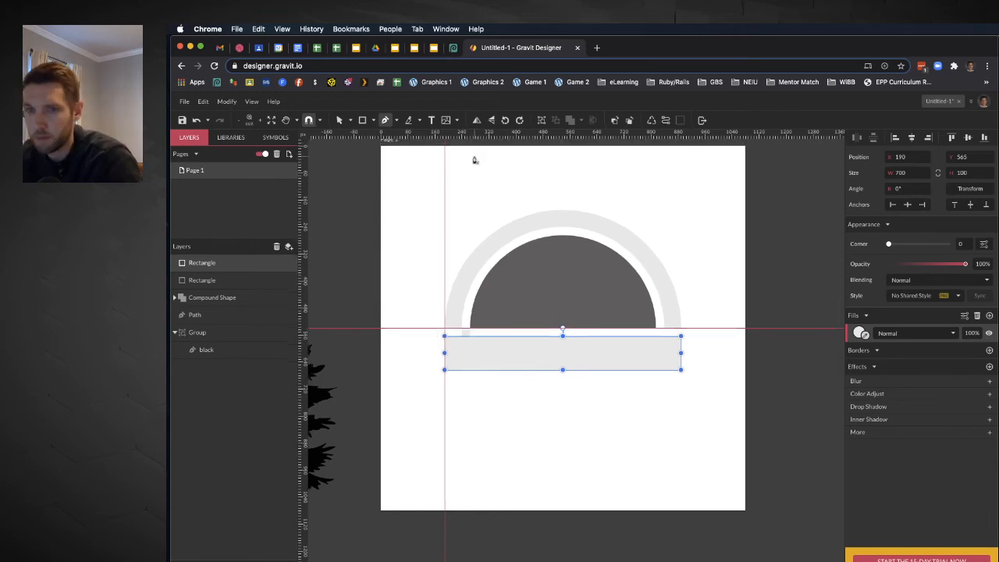
mouse_move(437, 350)
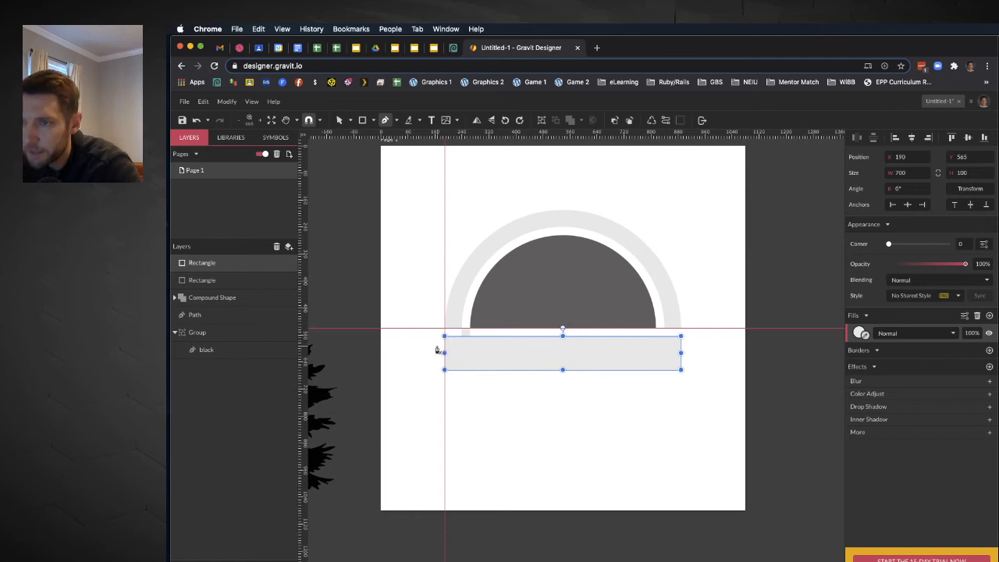
mouse_move(466, 336)
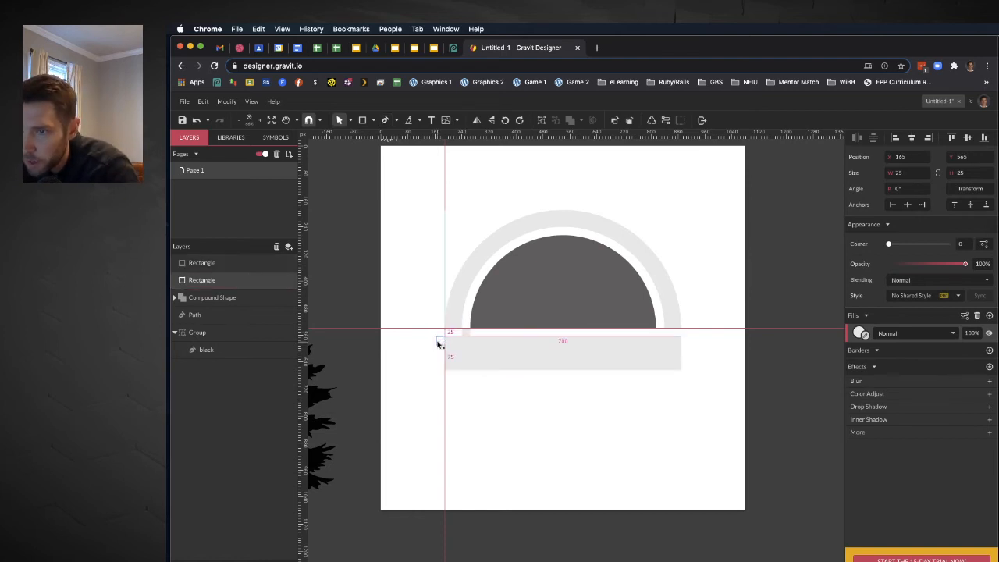
Pen-draw a closed notched ribbon-tail shape at the banner's left end
left_click(441, 340)
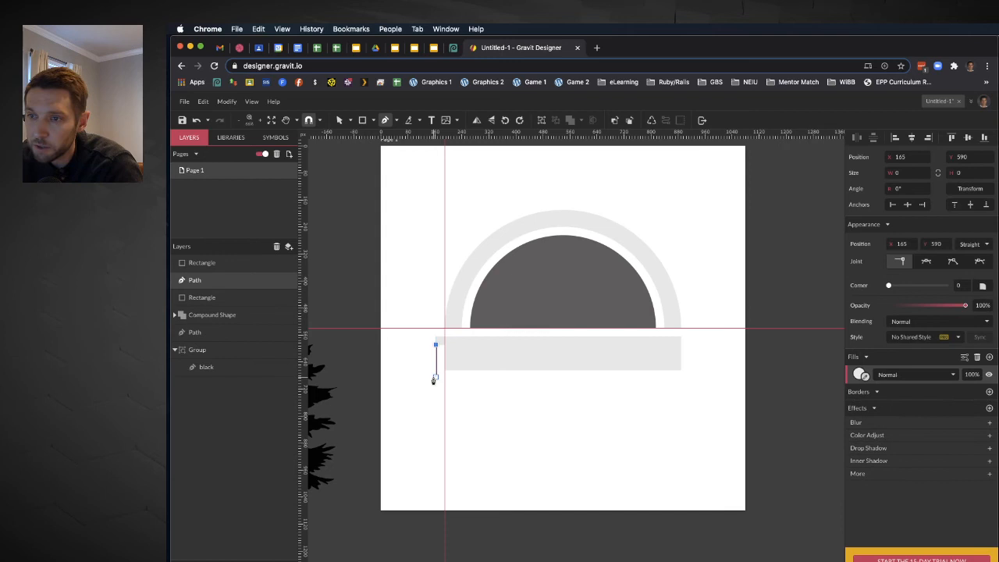
left_click_drag(435, 378, 441, 387)
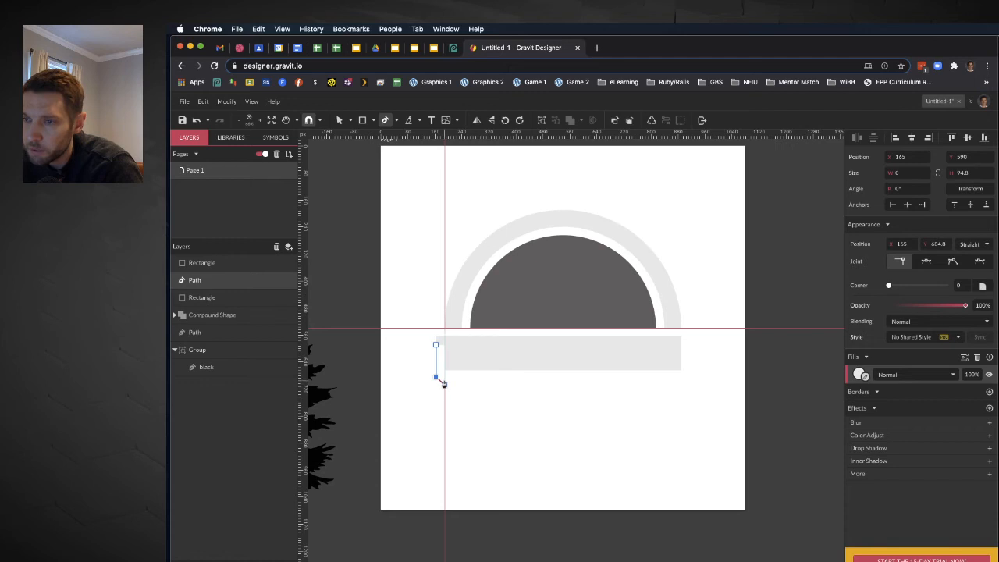
left_click_drag(435, 383, 436, 369)
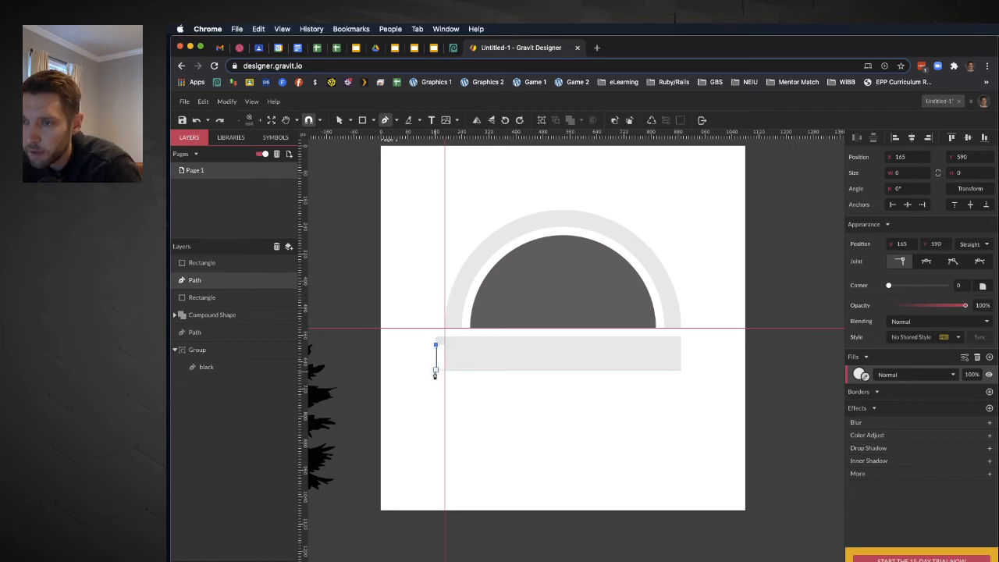
left_click_drag(436, 373, 443, 382)
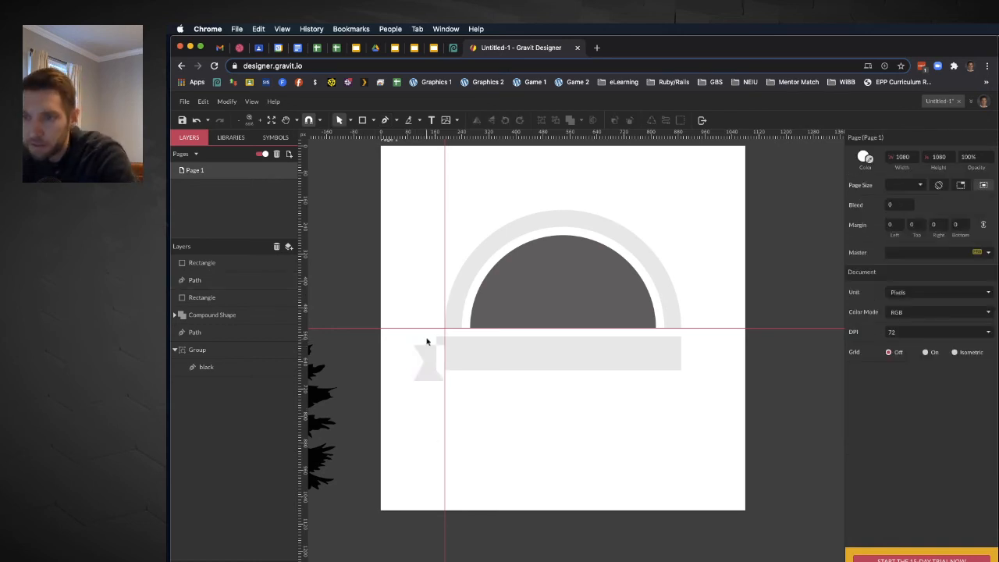
left_click(429, 363)
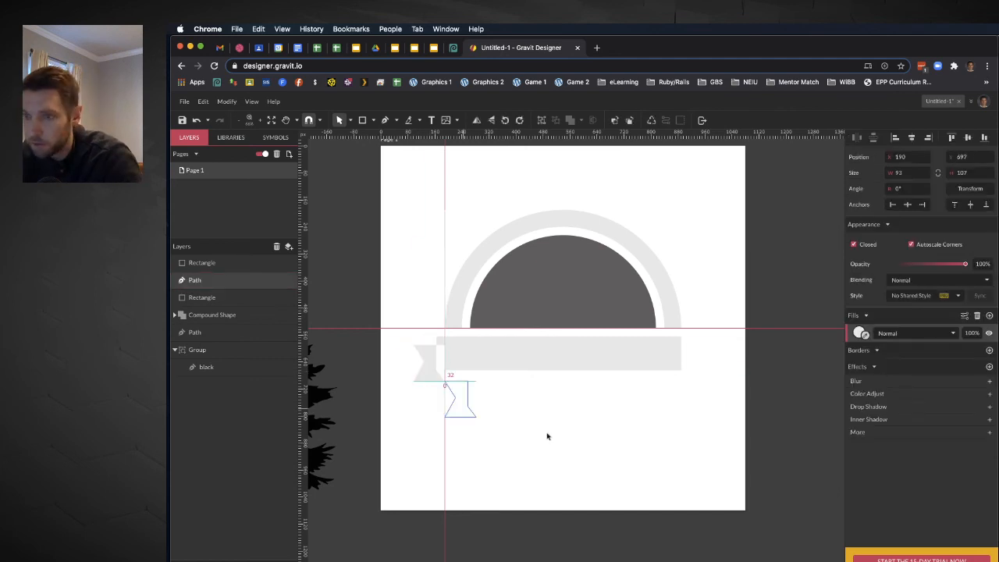
Copy the tail to the banner's right end and flip it horizontally
left_click_drag(459, 399, 651, 402)
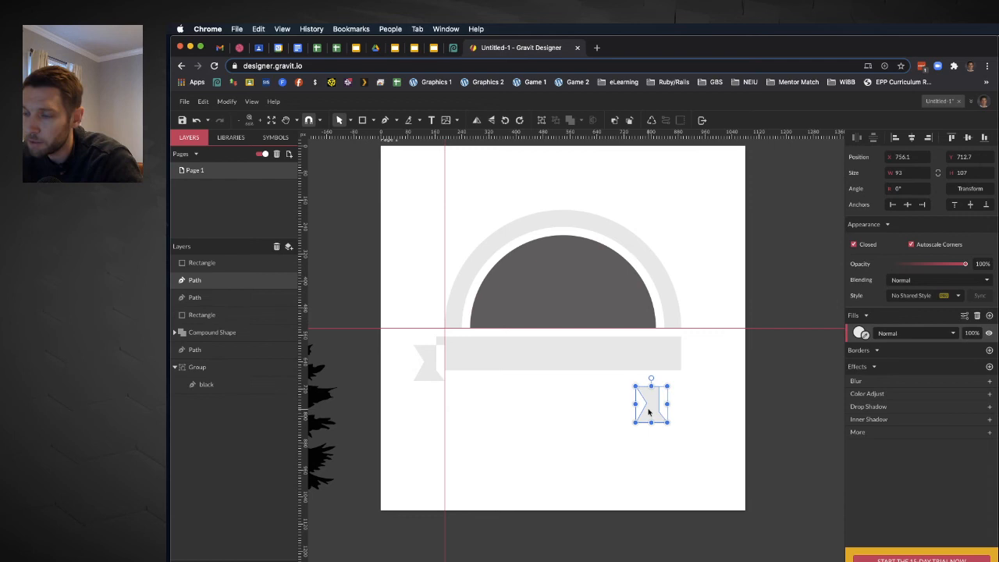
right_click(651, 402)
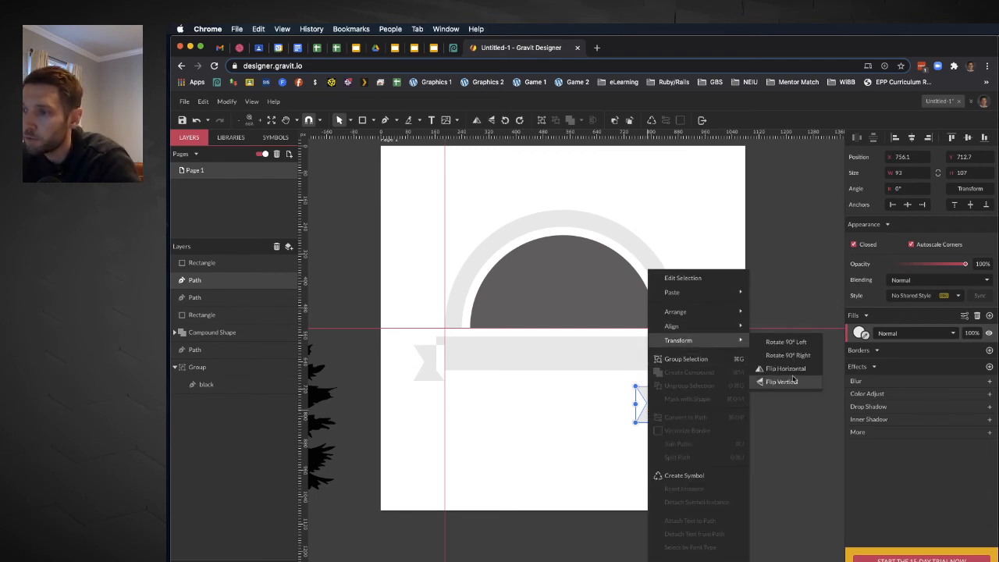
left_click(783, 382)
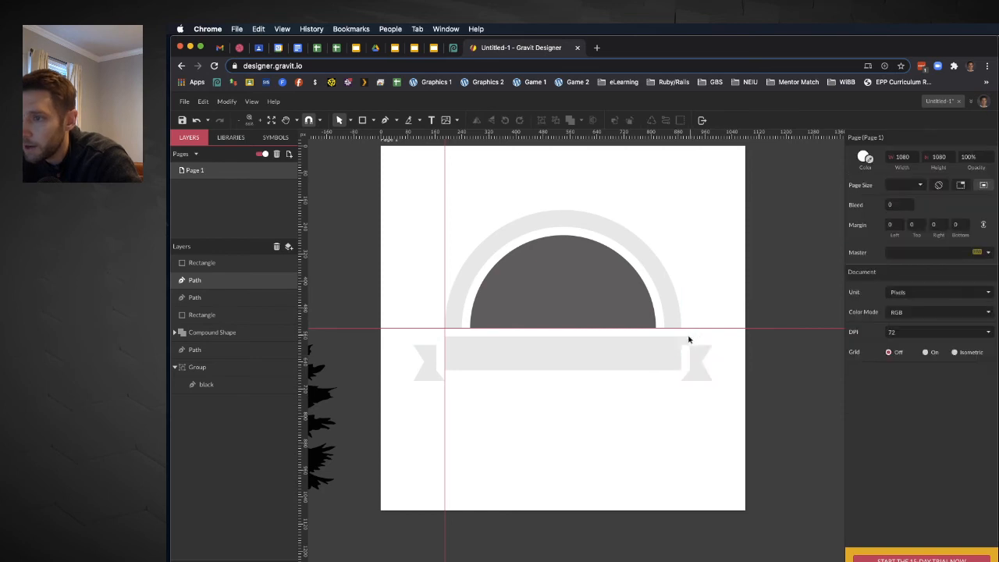
left_click(686, 340)
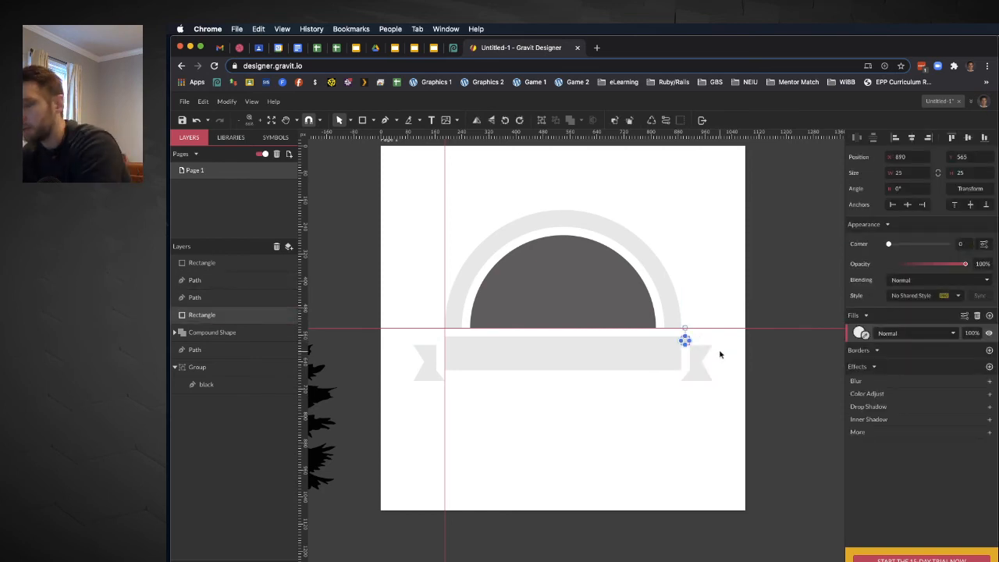
left_click(581, 265)
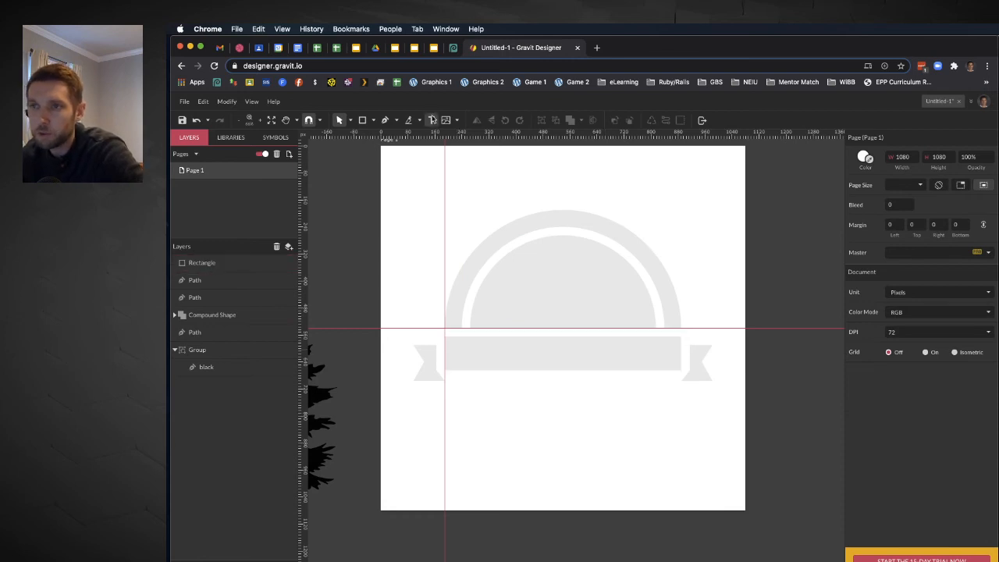
Add a text object reading 'I LIKE PINE TREES' on the canvas
left_click(431, 119)
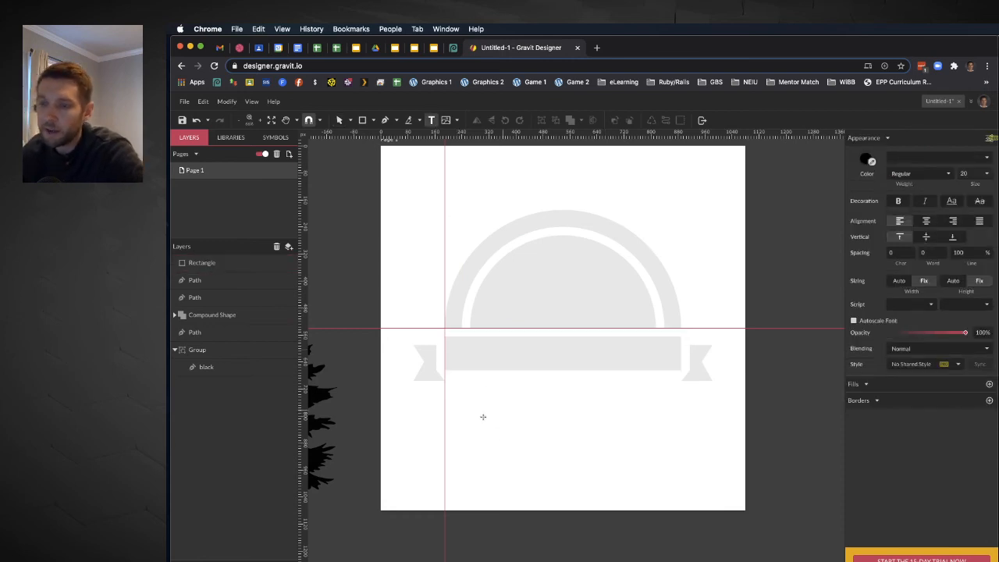
mouse_move(557, 419)
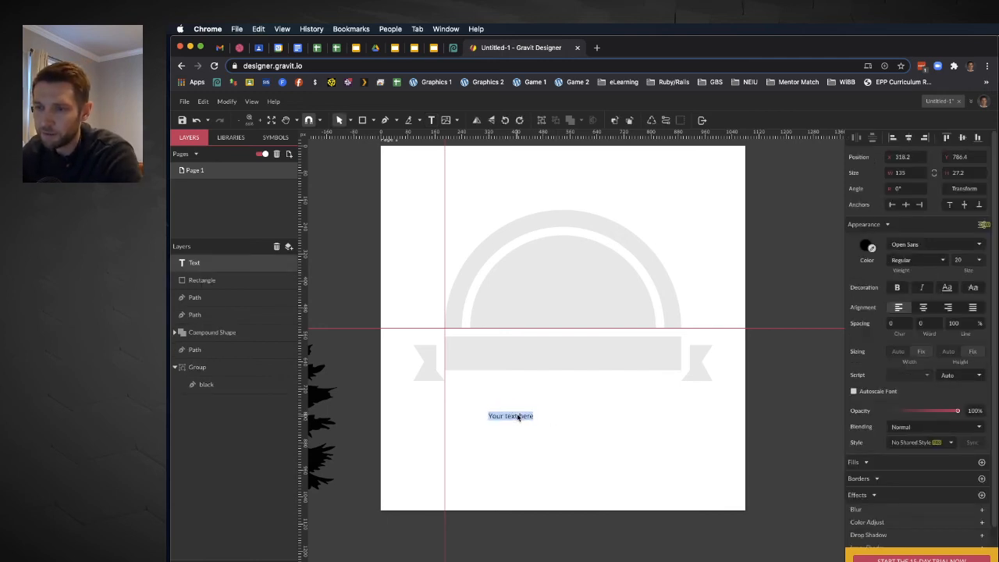
type("I LIKE")
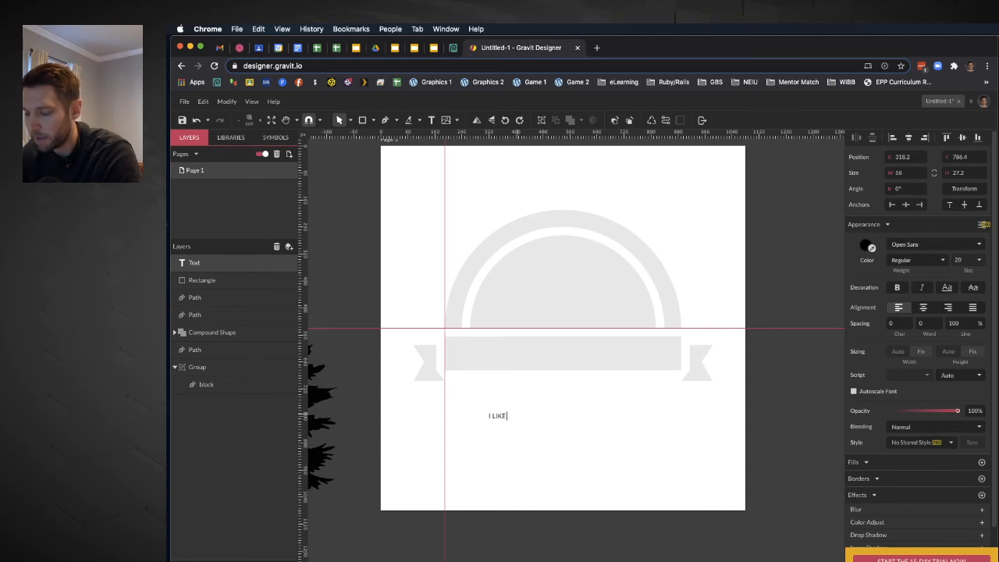
type("PINE TREES")
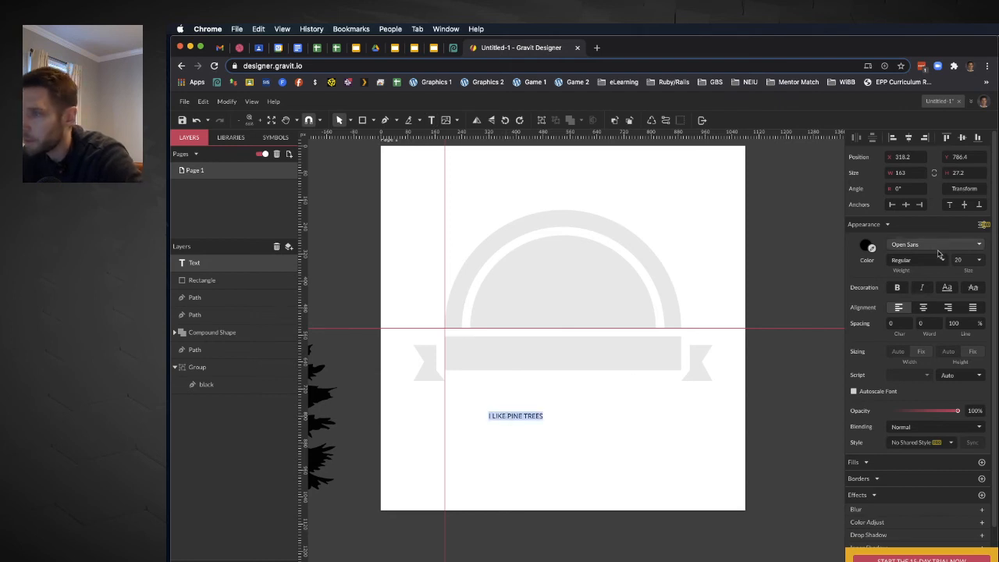
Set the lettering to Extra-Bold weight at 72 px
left_click(933, 259)
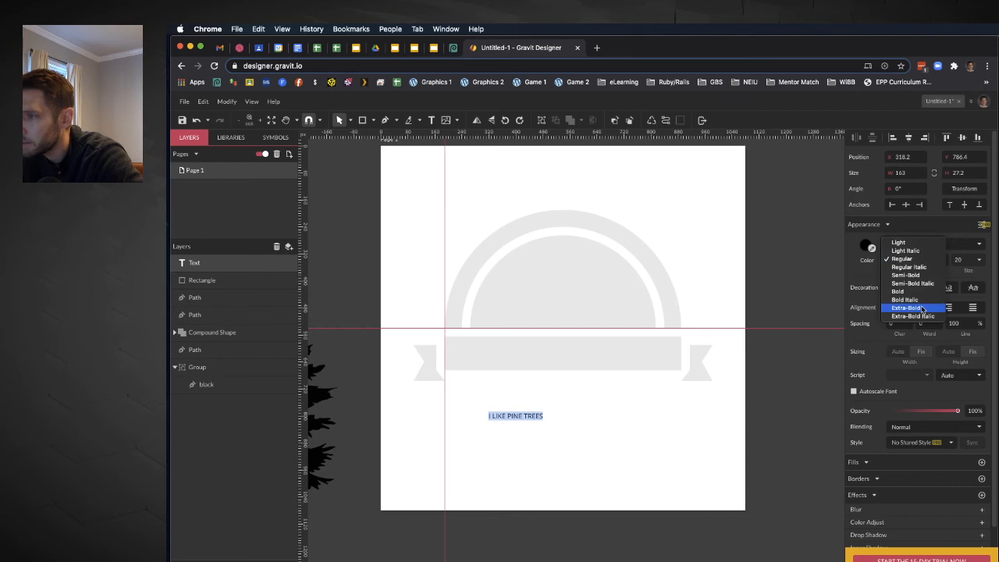
left_click(906, 307)
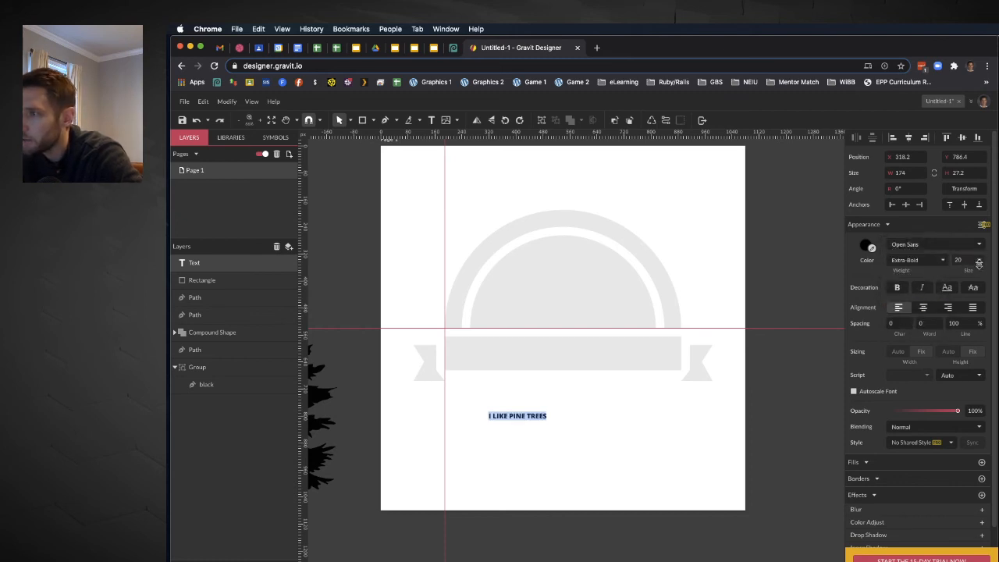
left_click(979, 259)
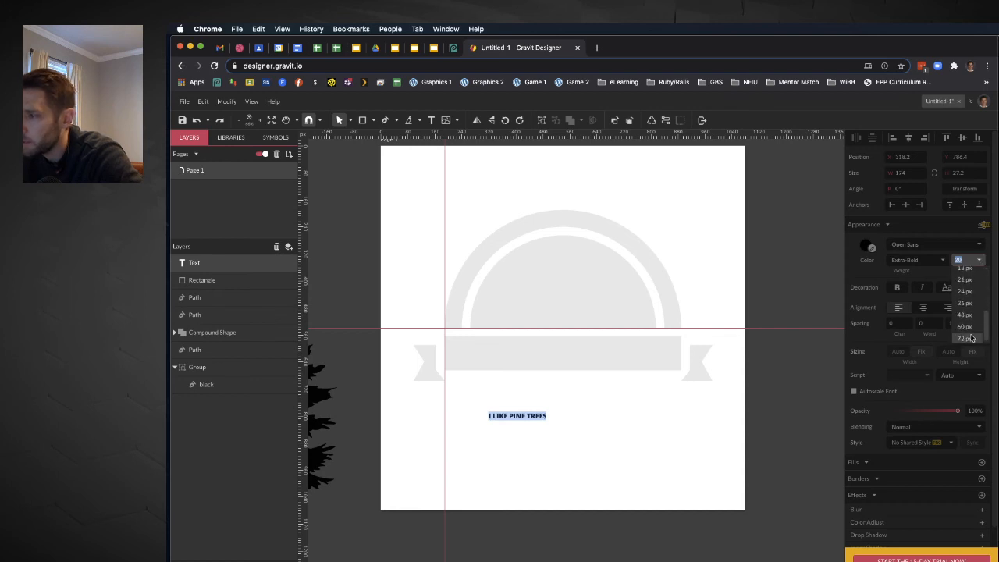
left_click(964, 338)
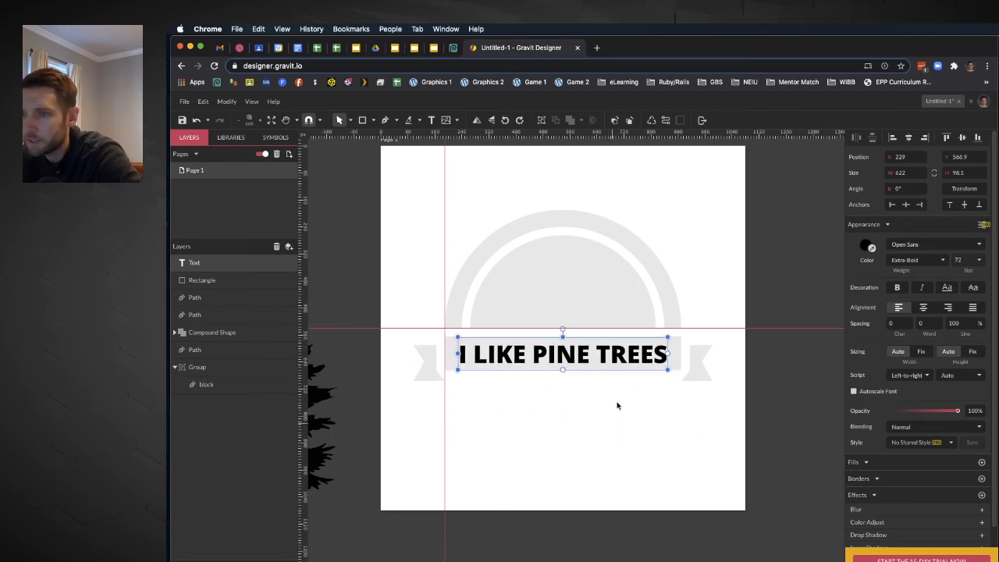
Subtract the 'I LIKE PINE TREES' text from the grey banner rectangle
left_click(564, 427)
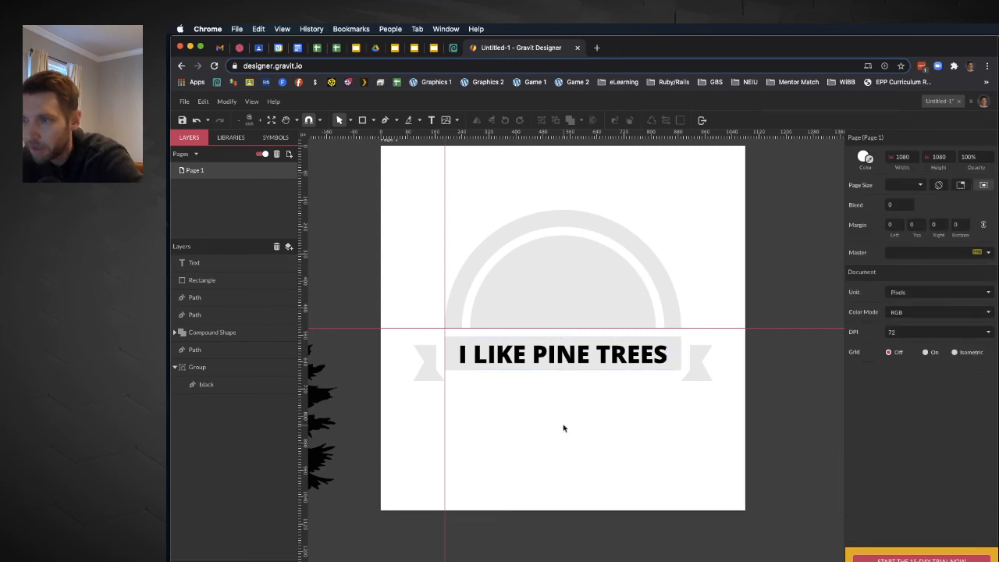
left_click(563, 354)
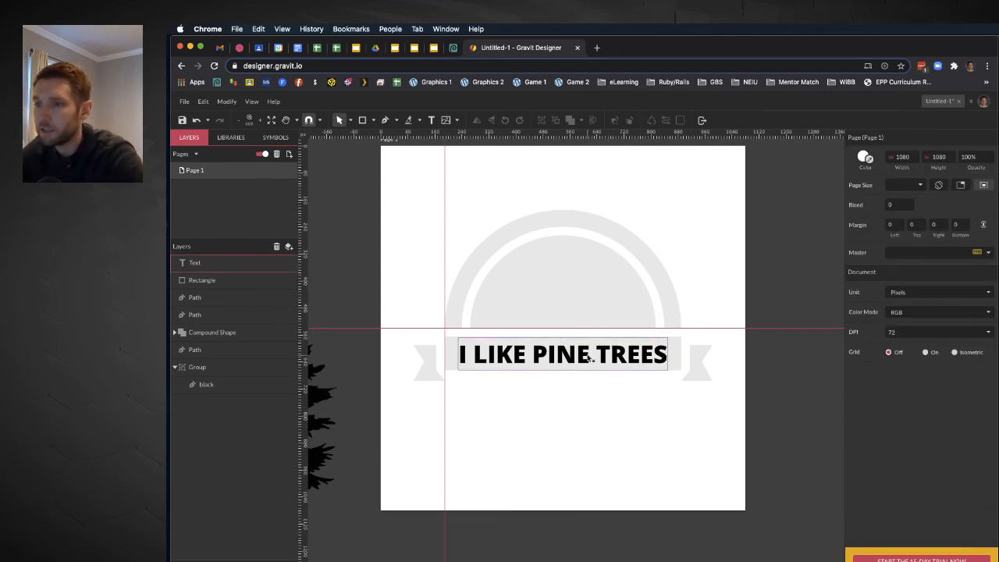
left_click(562, 353)
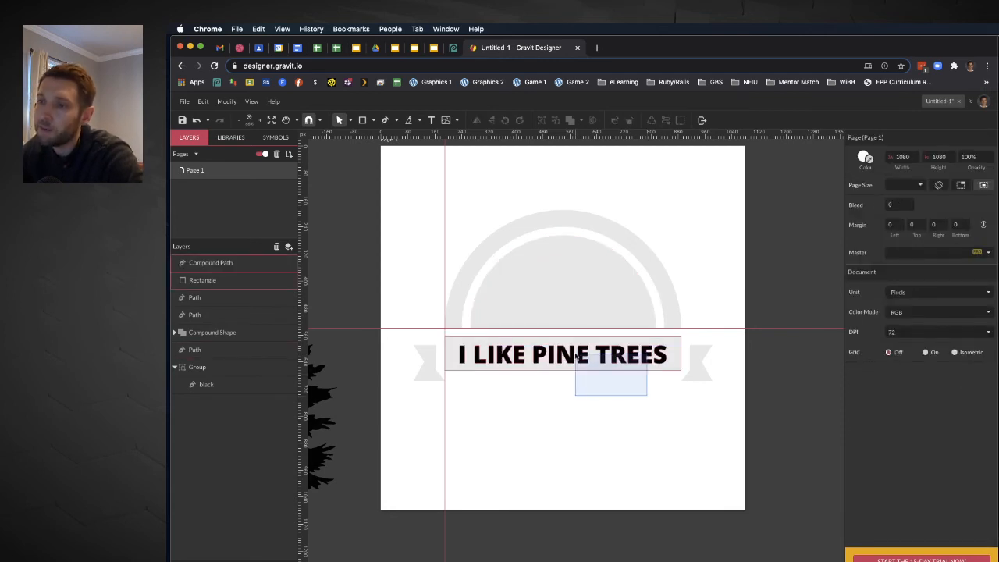
left_click(562, 354)
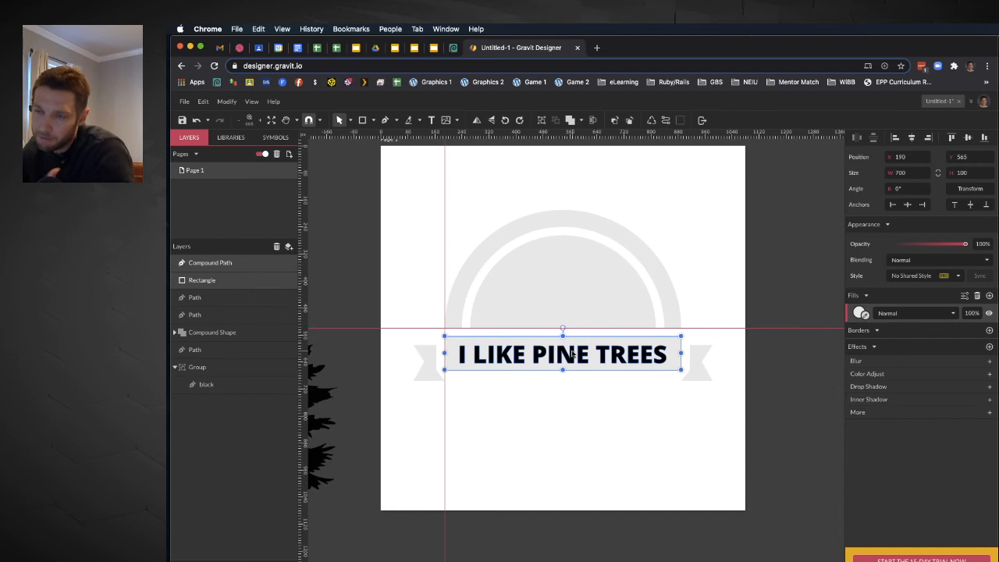
left_click(592, 120)
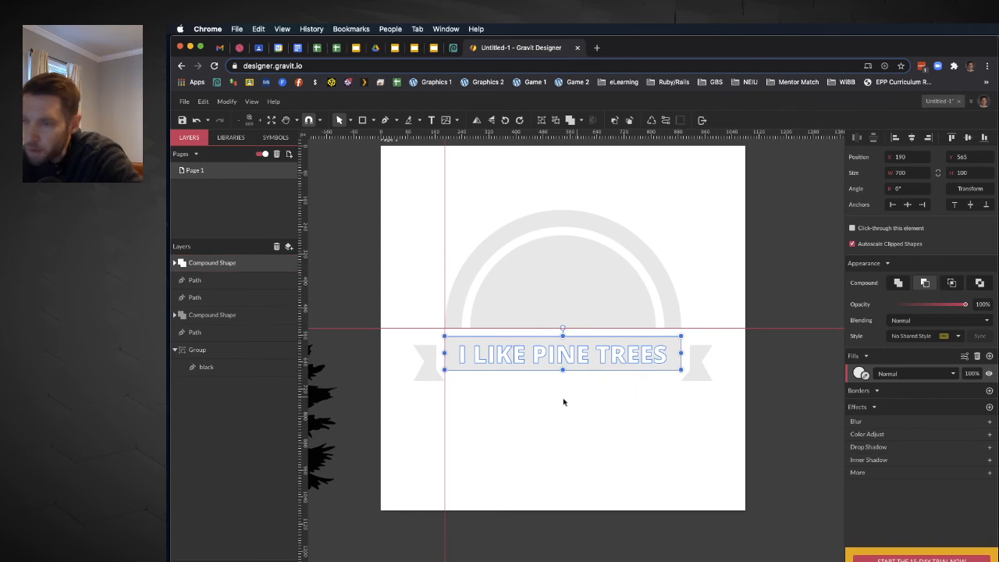
mouse_move(642, 387)
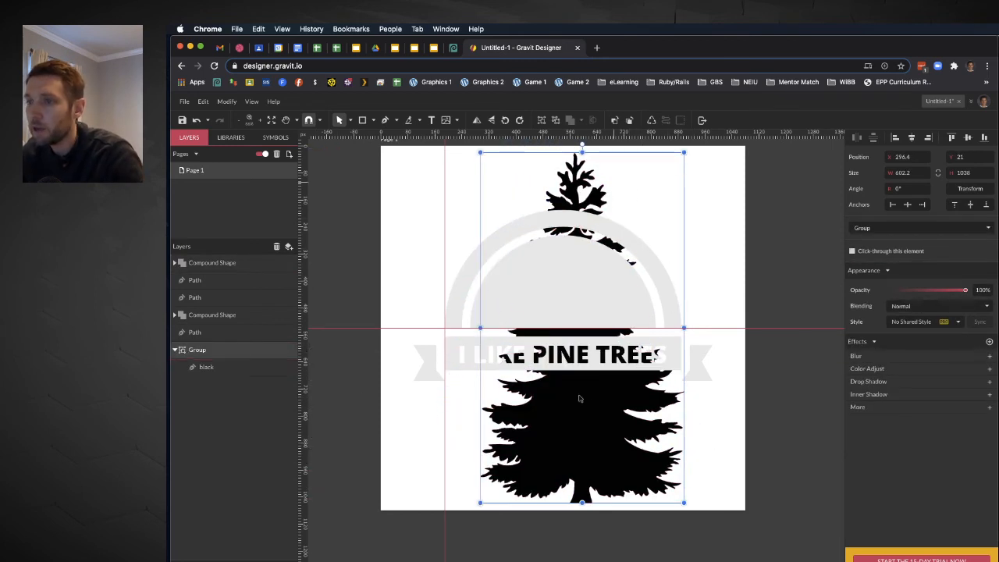
Bring the pine tree silhouette to the front, shrink it, and select it with the semicircle
right_click(580, 399)
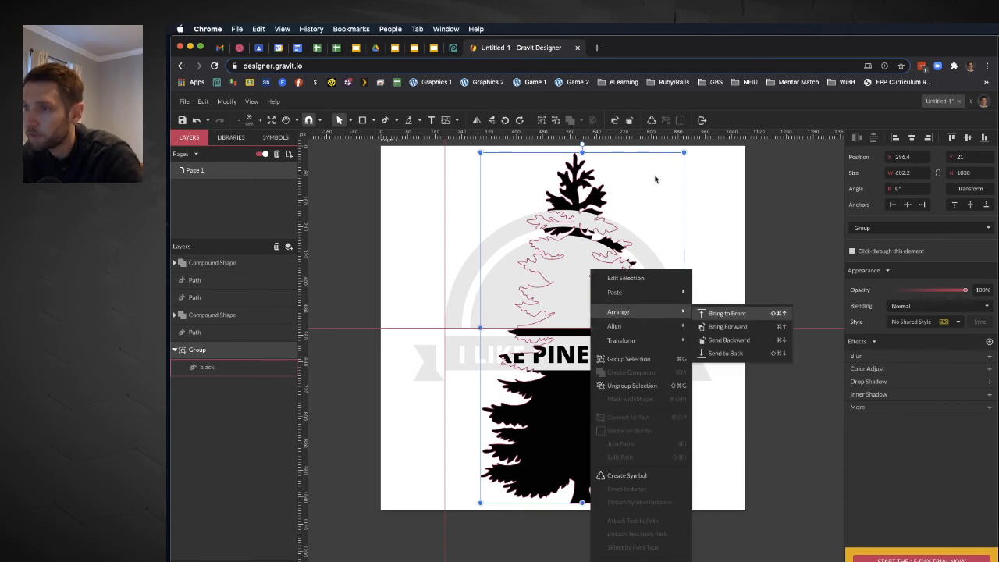
left_click(727, 313)
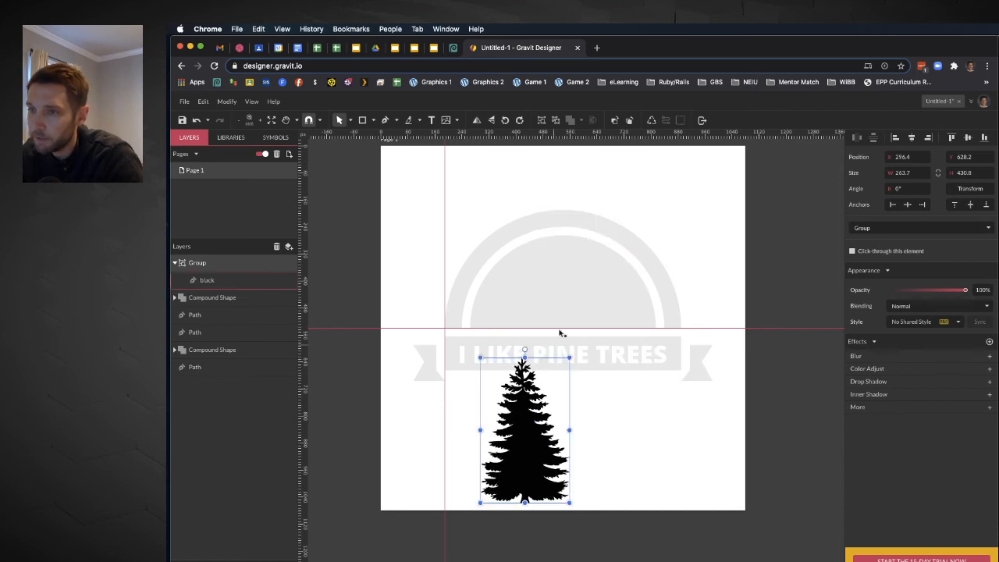
left_click_drag(524, 429, 564, 258)
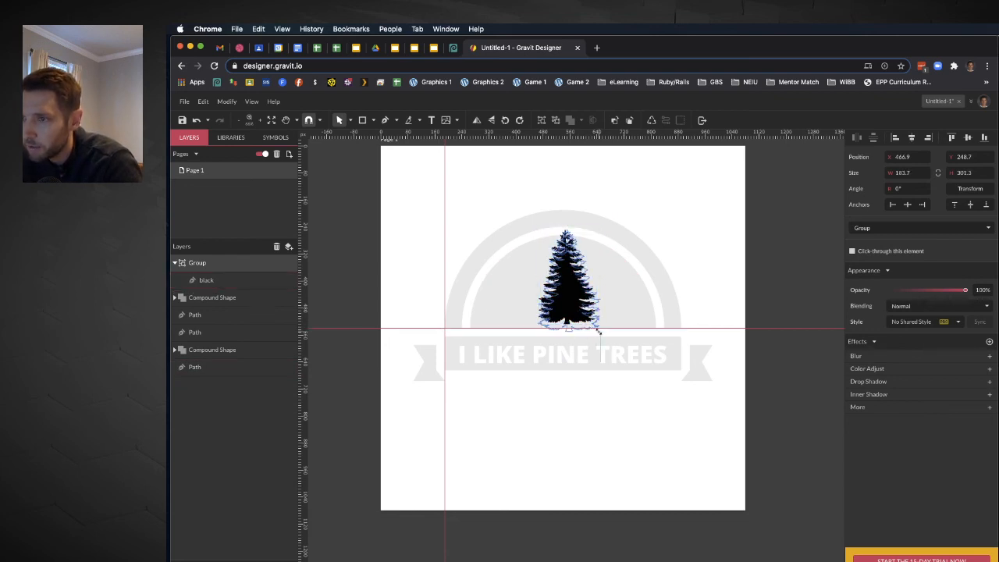
left_click(568, 281)
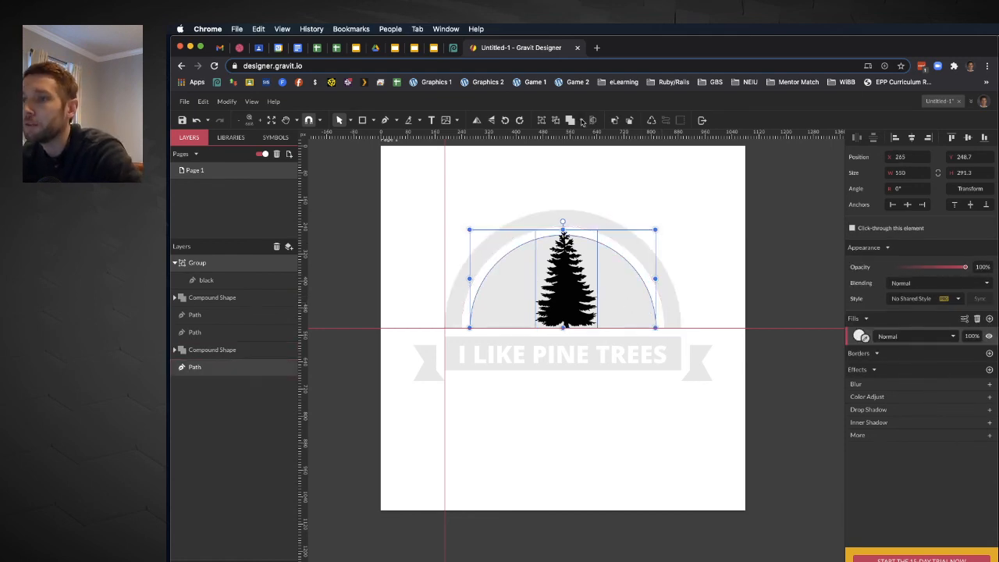
Subtract the tree from the semicircle and convert the result to a path
left_click(570, 120)
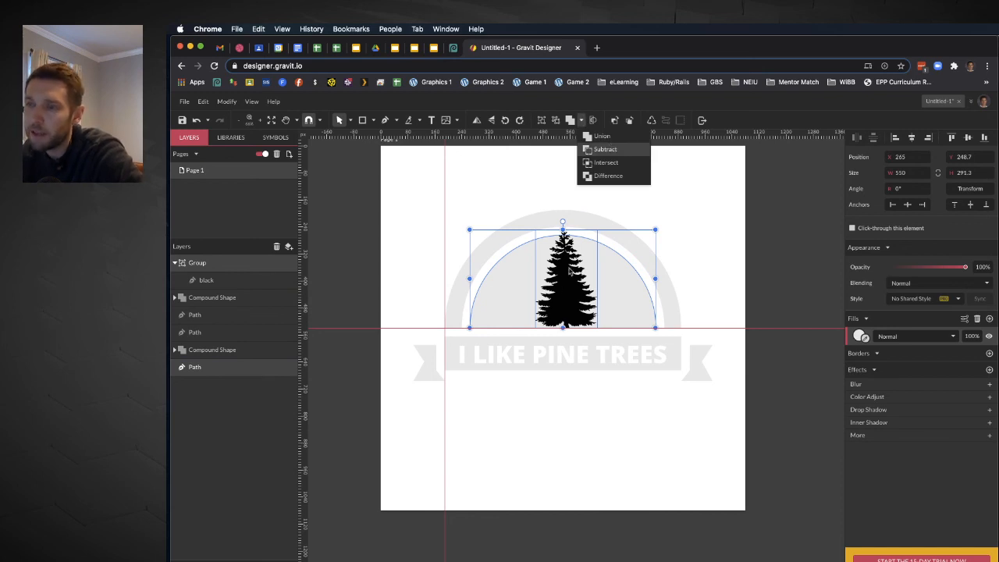
left_click(602, 135)
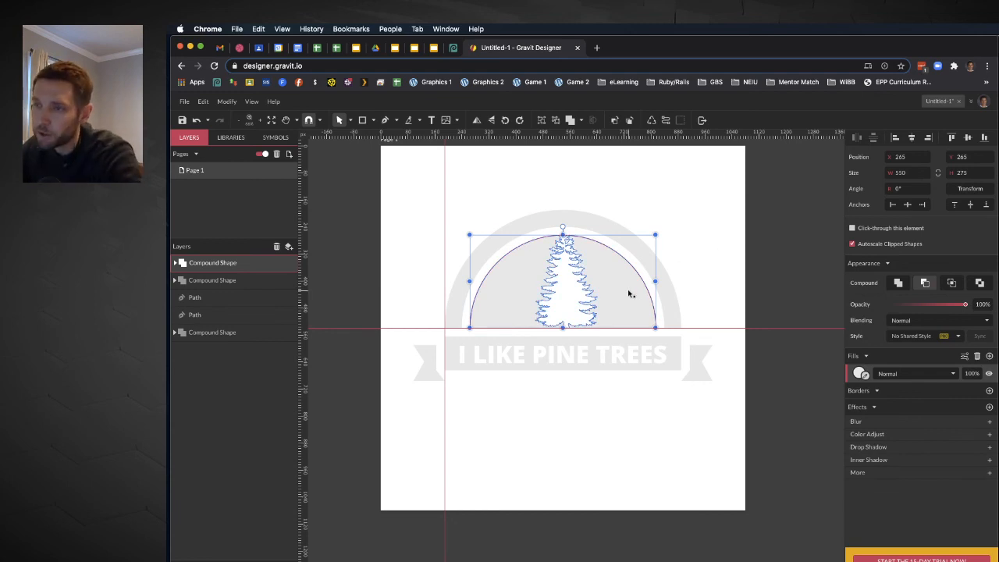
right_click(631, 295)
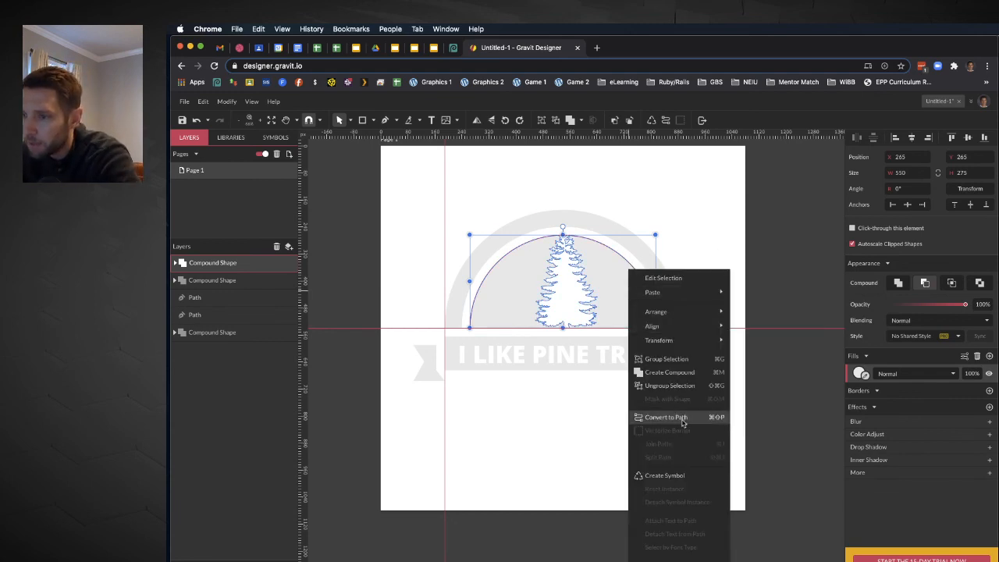
left_click(665, 416)
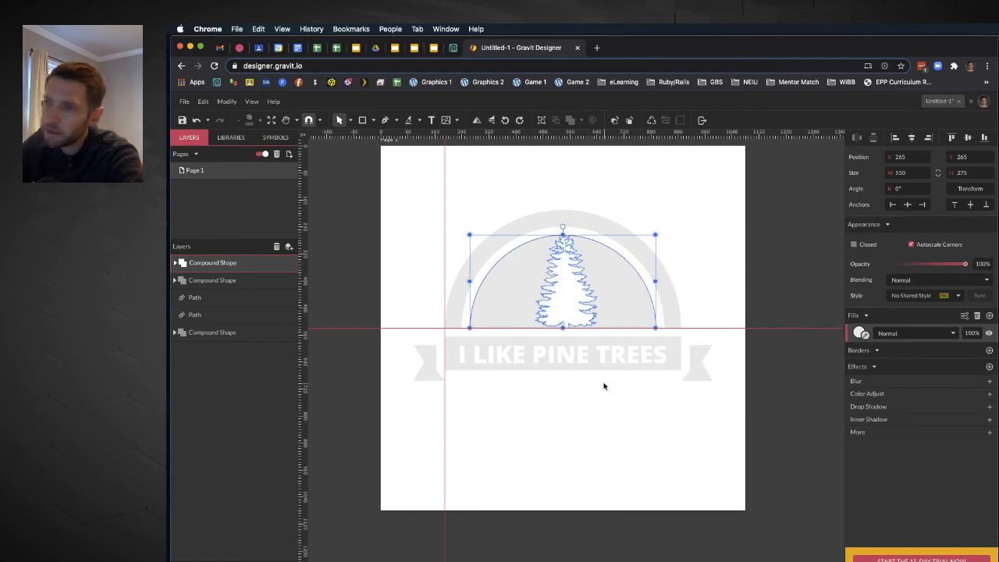
Convert the knocked-out banner to a path and group all badge pieces into one logo
left_click(562, 354)
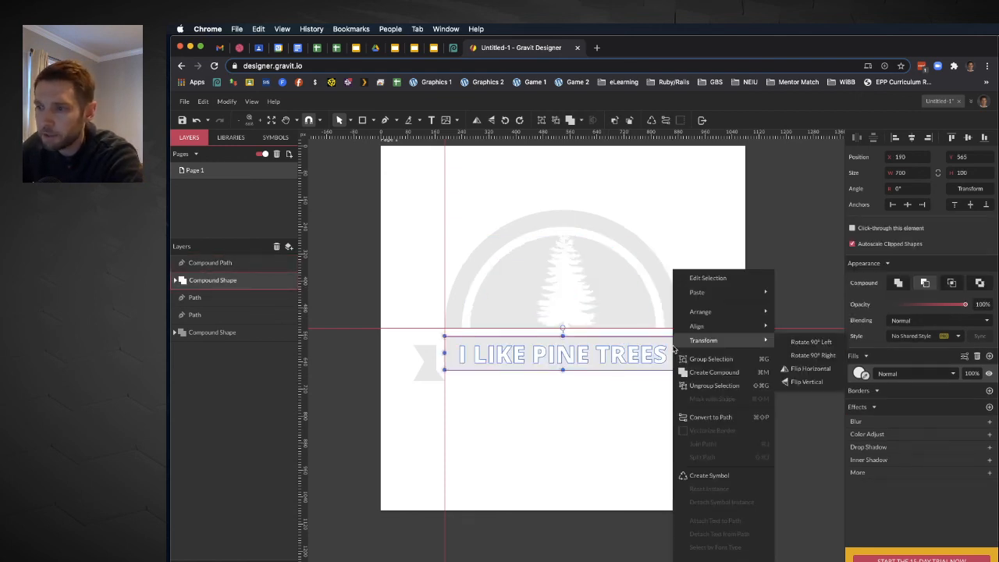
left_click(710, 417)
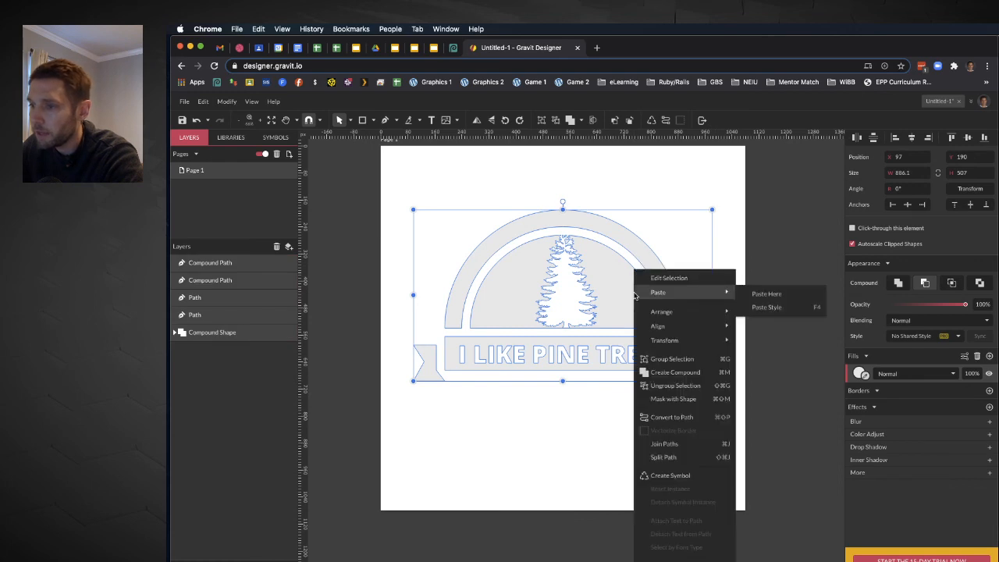
mouse_move(673, 359)
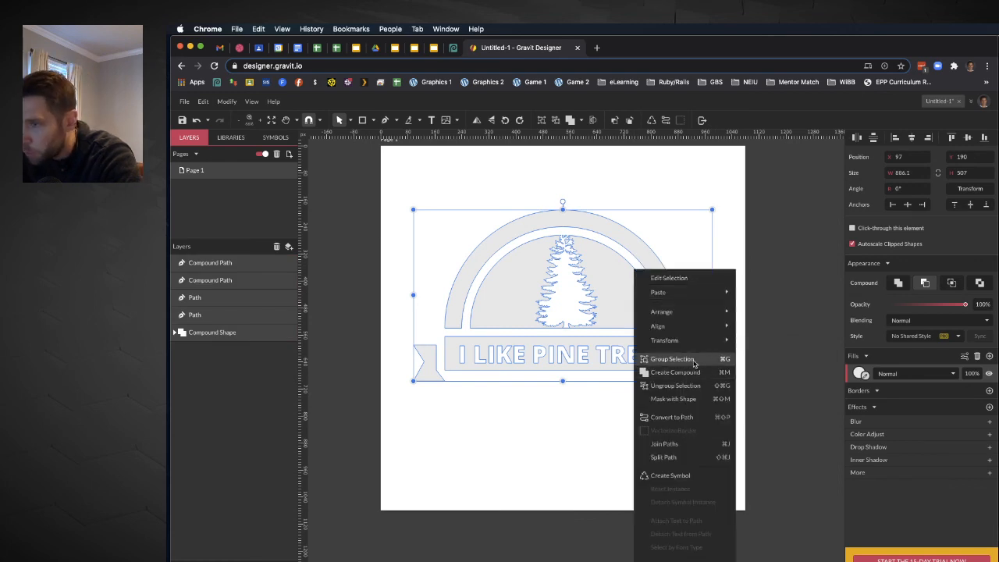
left_click(672, 359)
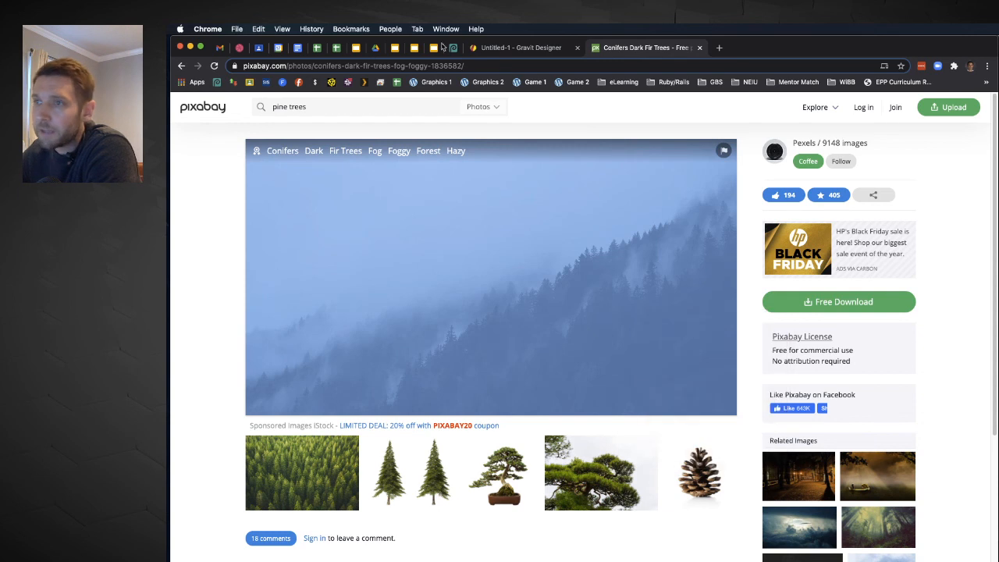
Open the Conifers Dark Fir Trees Fog photo on Pixabay
left_click(521, 48)
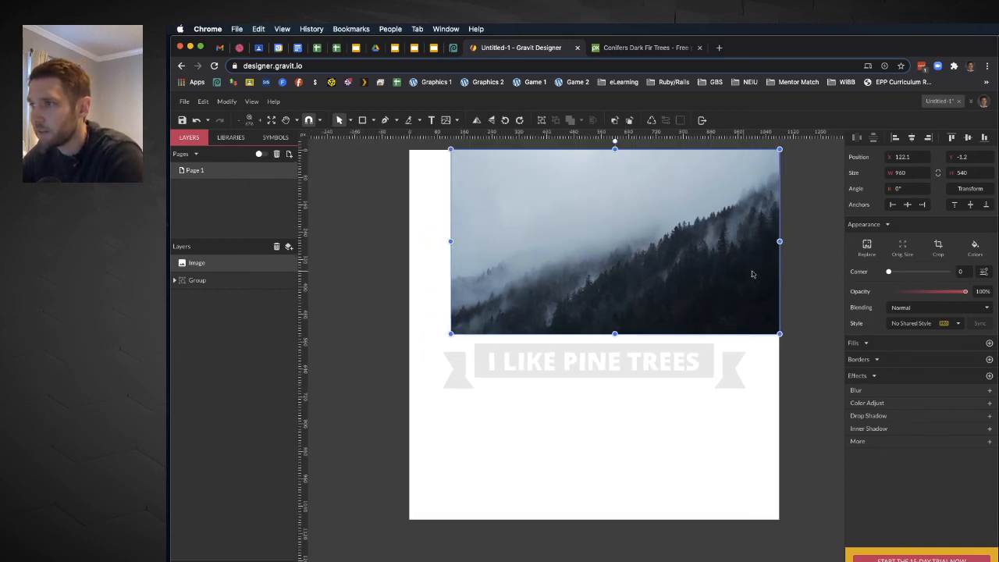
Scale the forest photo to cover the whole page and move the badge lower over the trees
left_click_drag(754, 274, 731, 227)
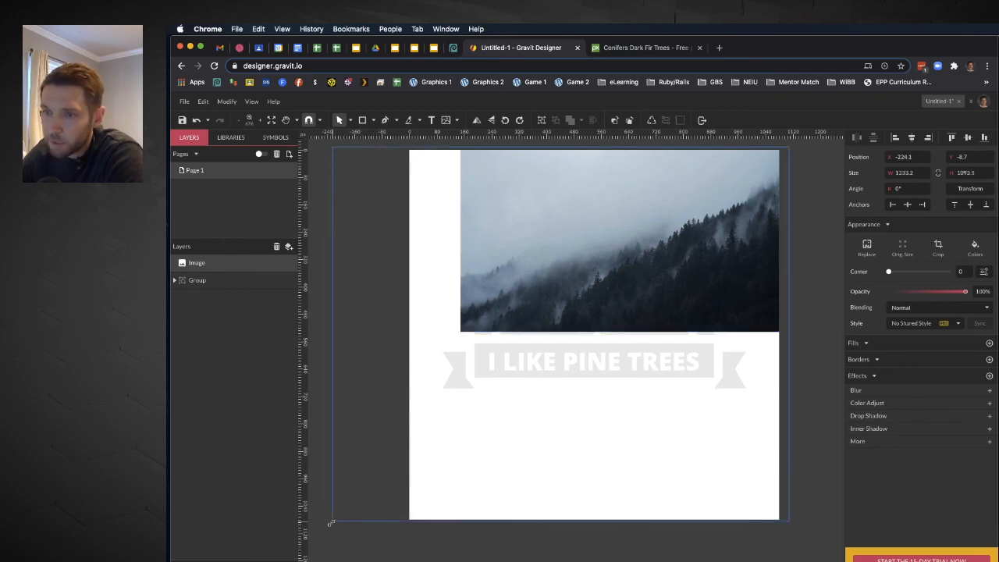
left_click_drag(331, 521, 350, 523)
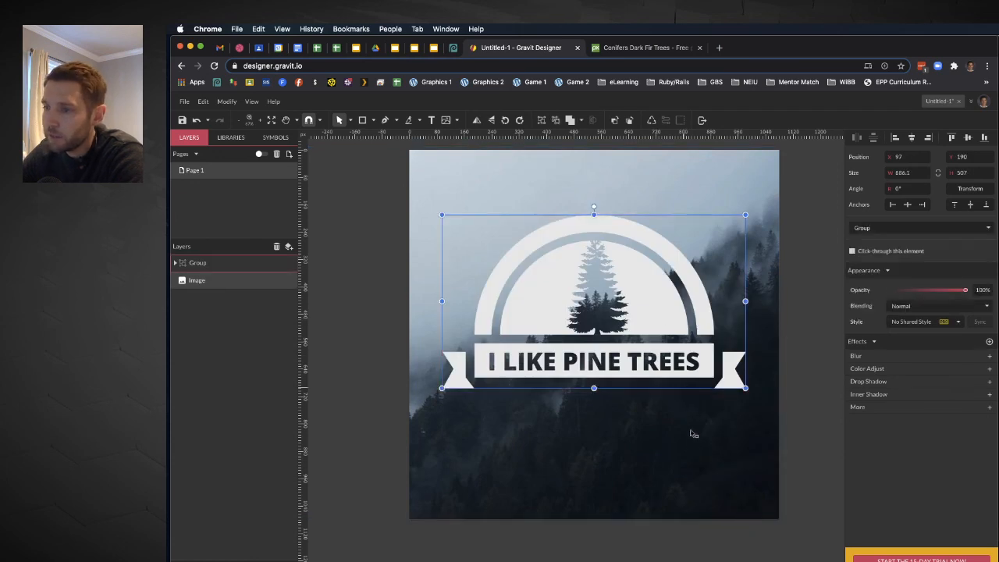
left_click_drag(593, 301, 619, 414)
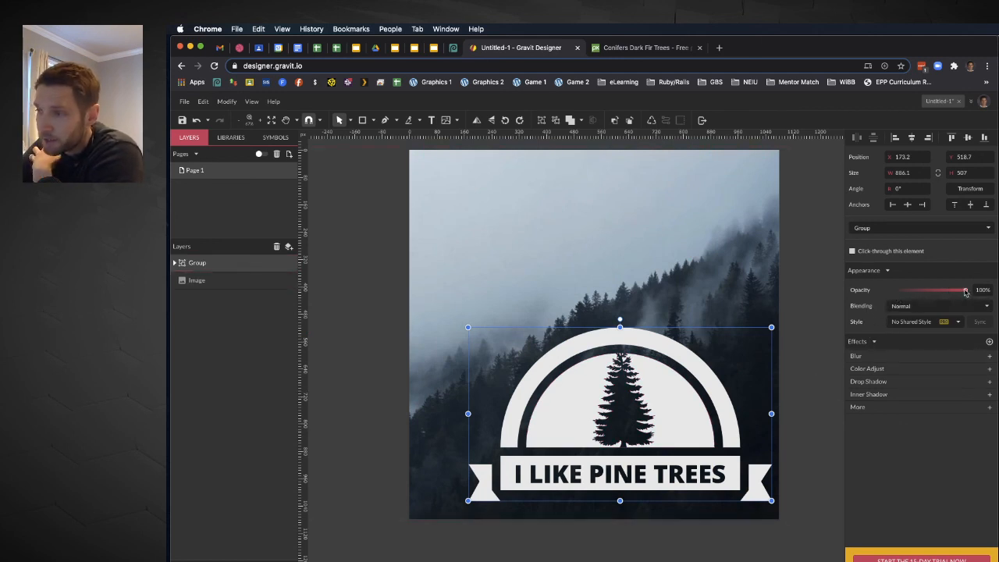
Lower the badge group's opacity to about 26%, then select the forest photo background
left_click_drag(964, 289, 925, 290)
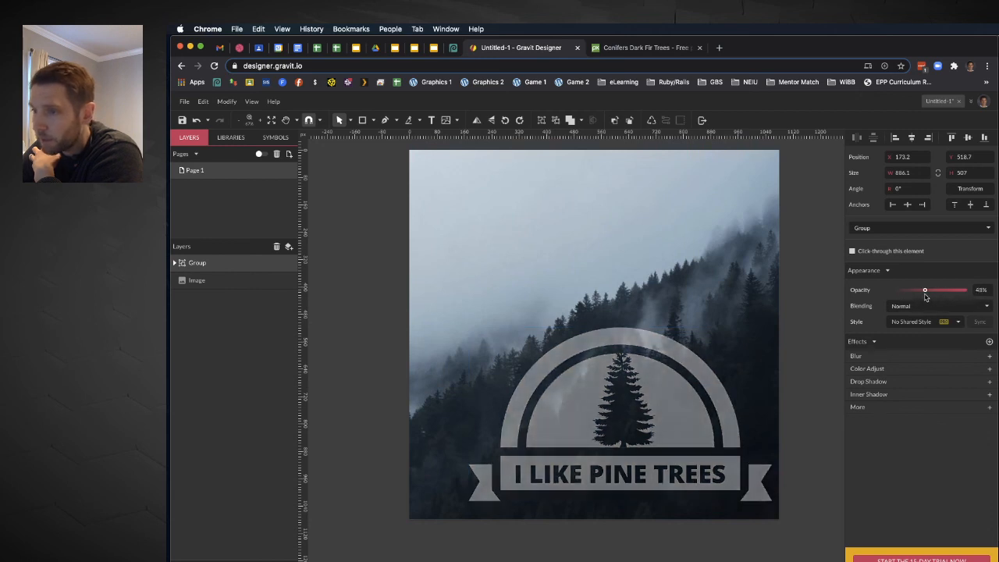
left_click_drag(925, 289, 911, 289)
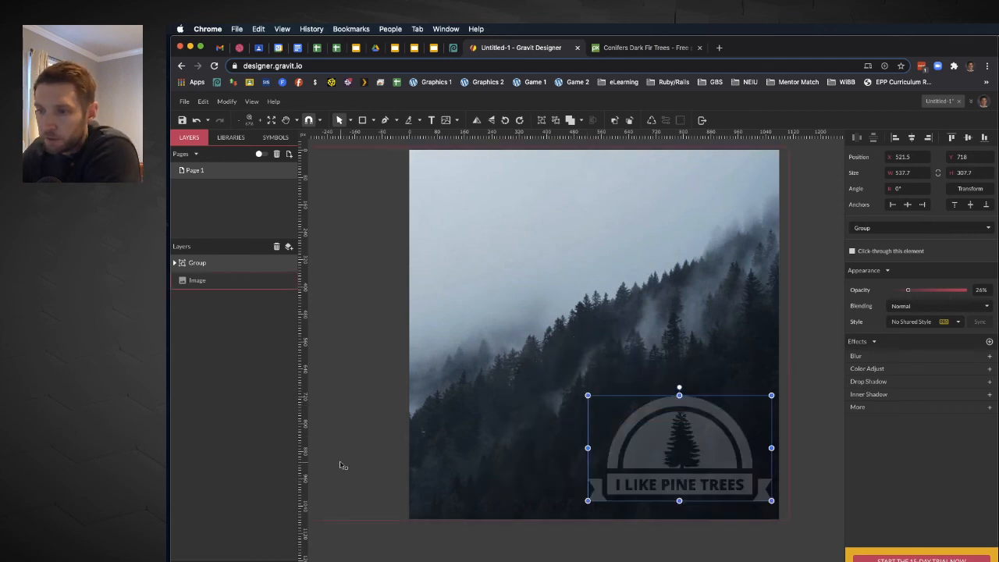
left_click(197, 280)
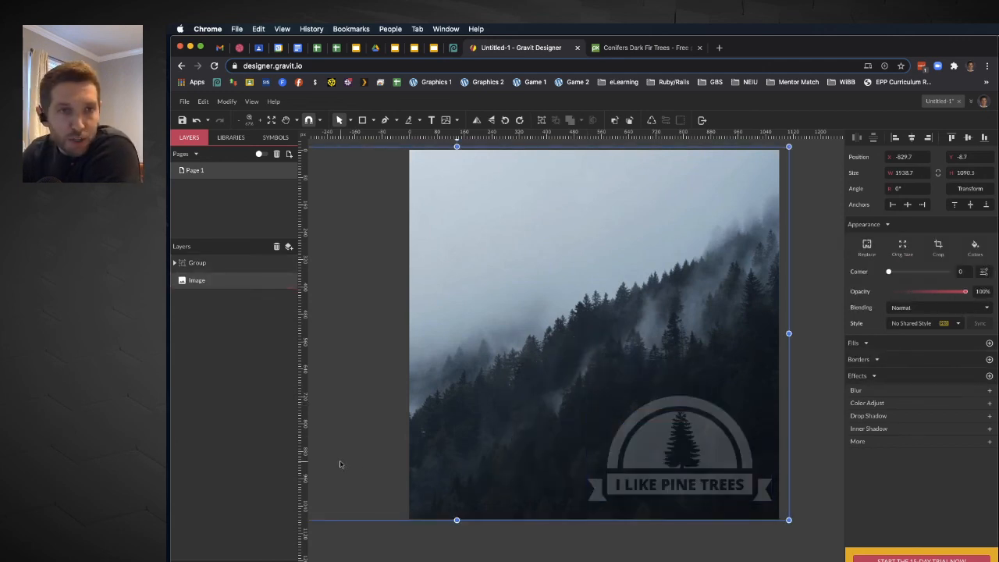